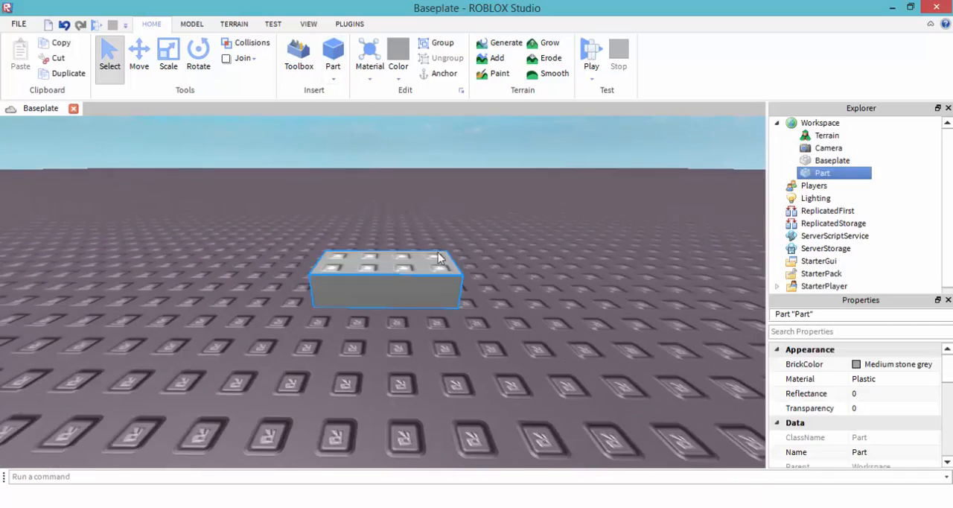
- Position and resize the grey block and set all its surface types to Smooth
left_click_drag(435, 256, 435, 250)
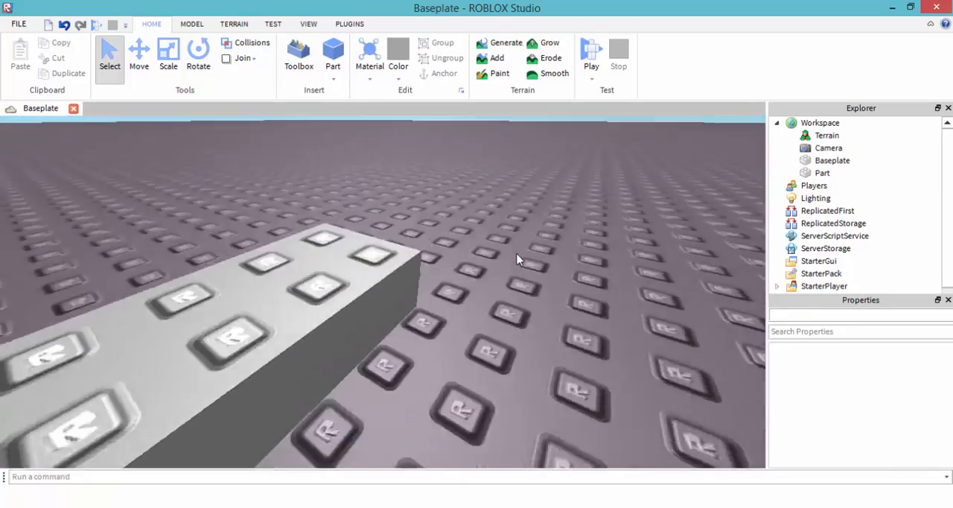
left_click(823, 172)
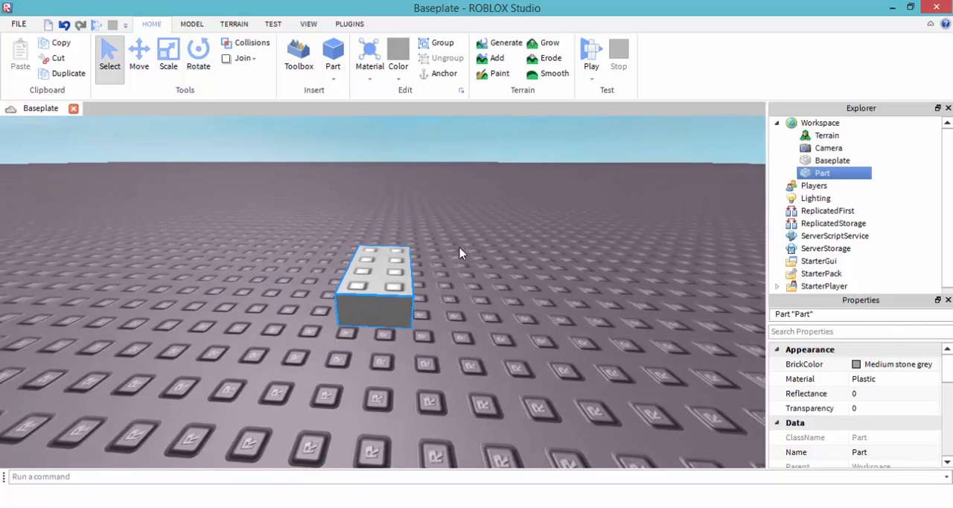
left_click(139, 52)
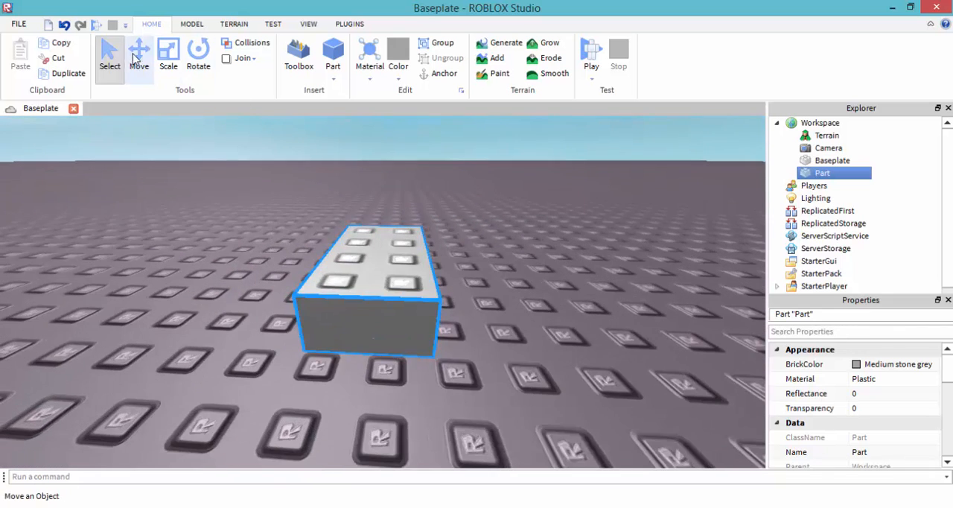
left_click(140, 52)
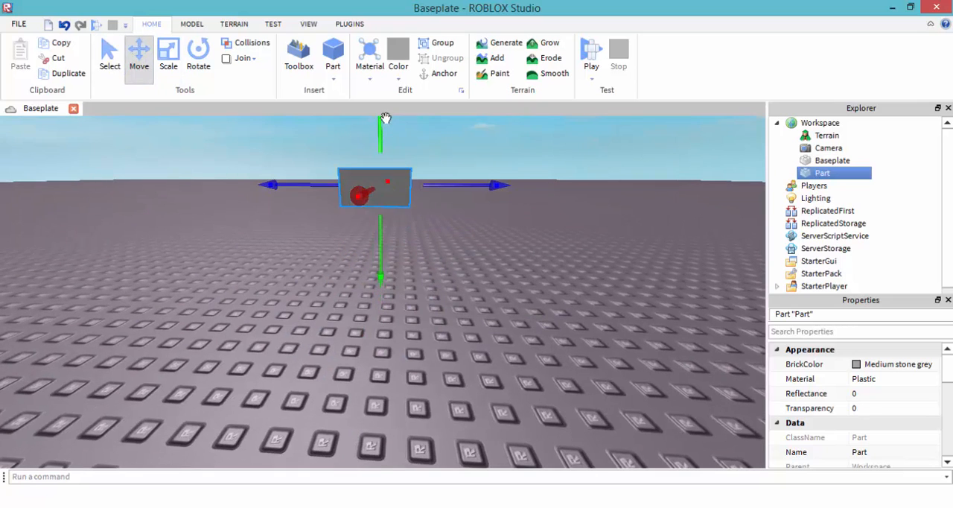
left_click(167, 54)
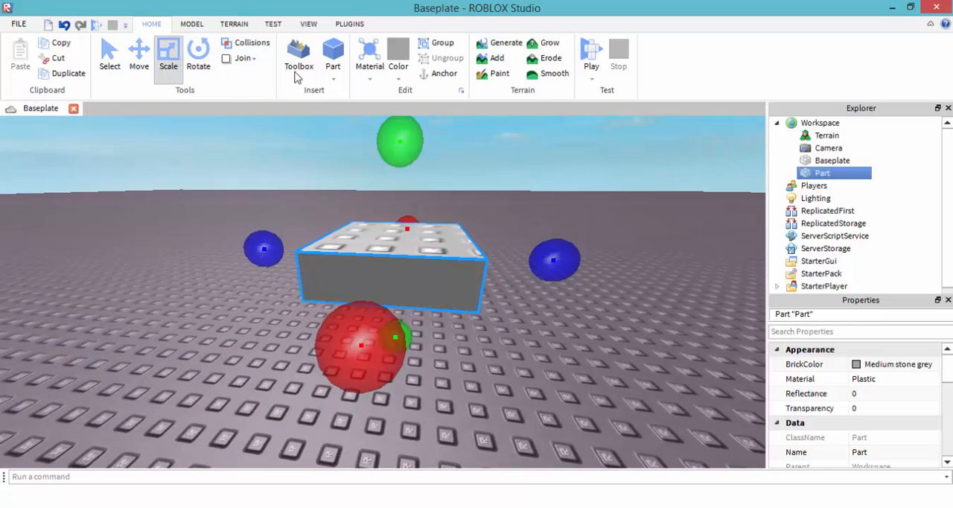
scroll("down", 3)
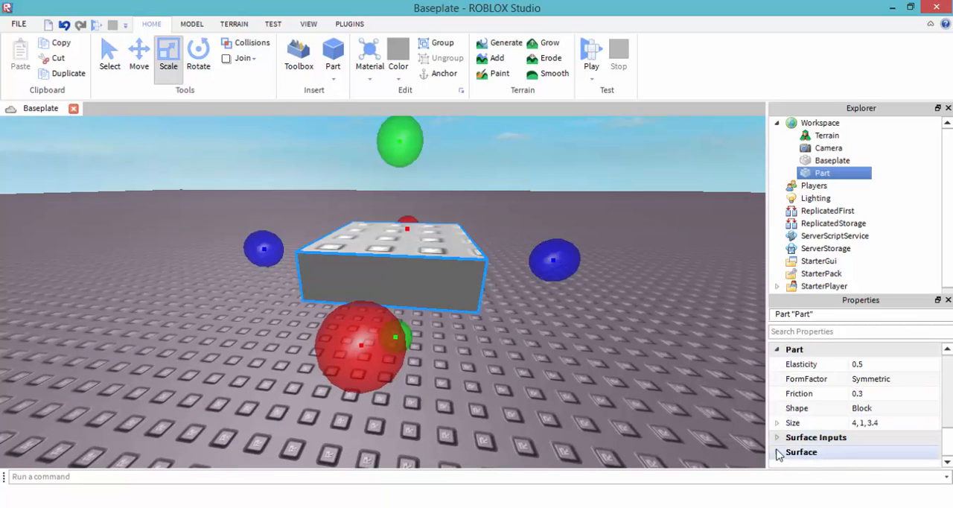
left_click(933, 394)
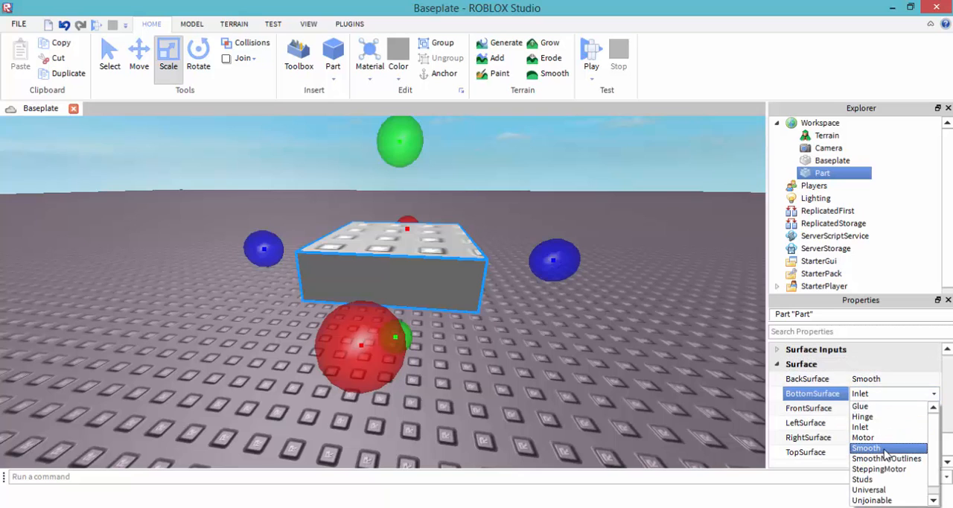
left_click(867, 447)
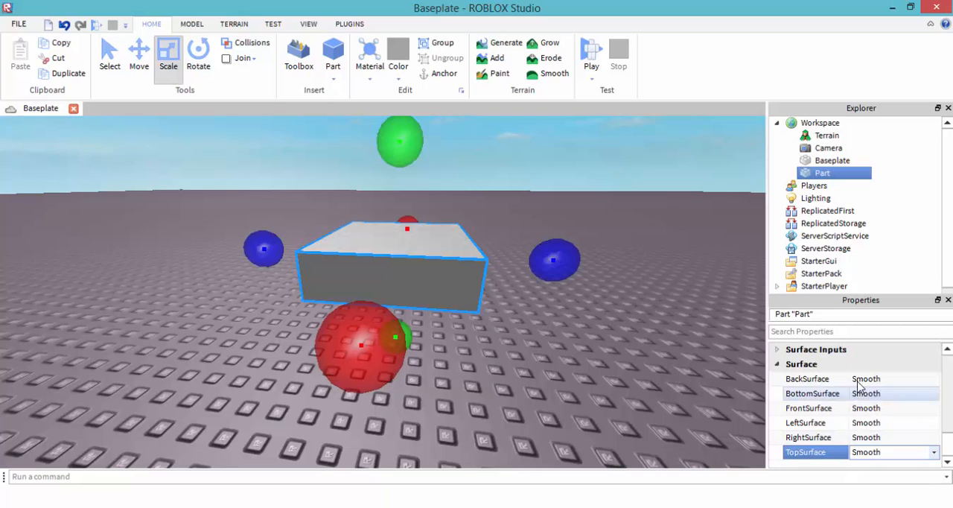
left_click(198, 53)
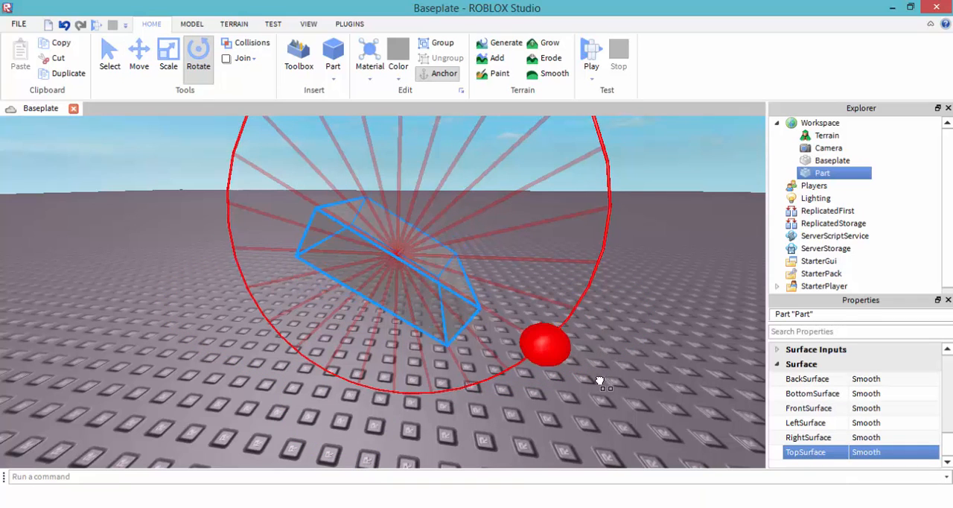
- Tilt the base, add a thin slab on top coloured Lime green, then add another grey part
left_click(138, 54)
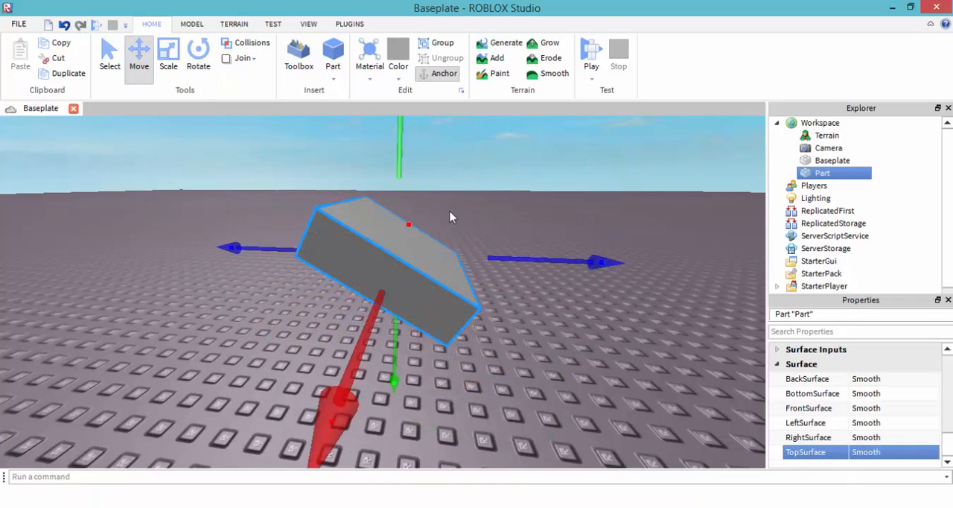
left_click(168, 53)
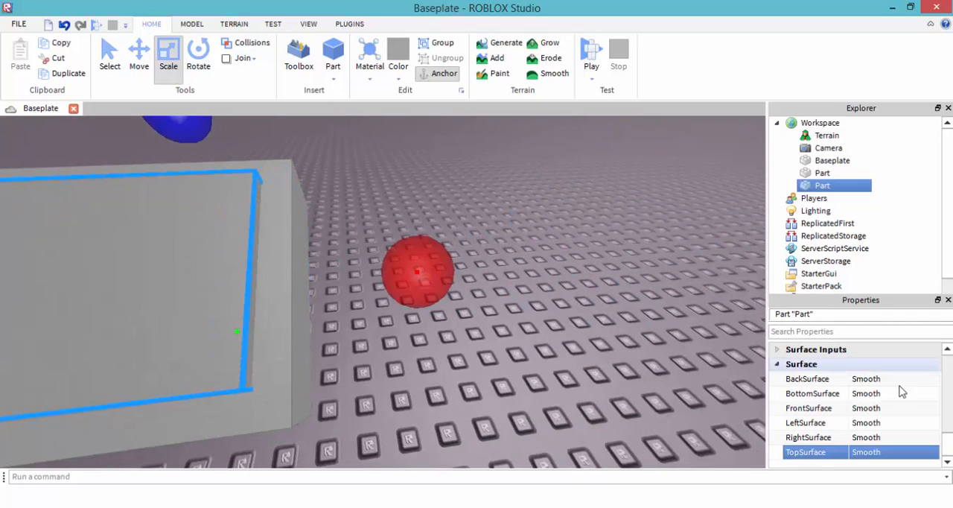
left_click(399, 57)
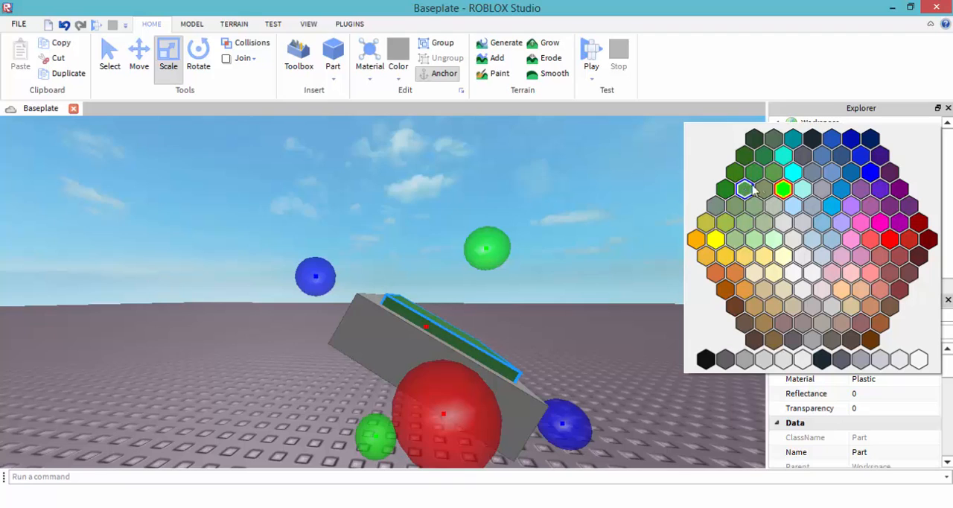
left_click(714, 241)
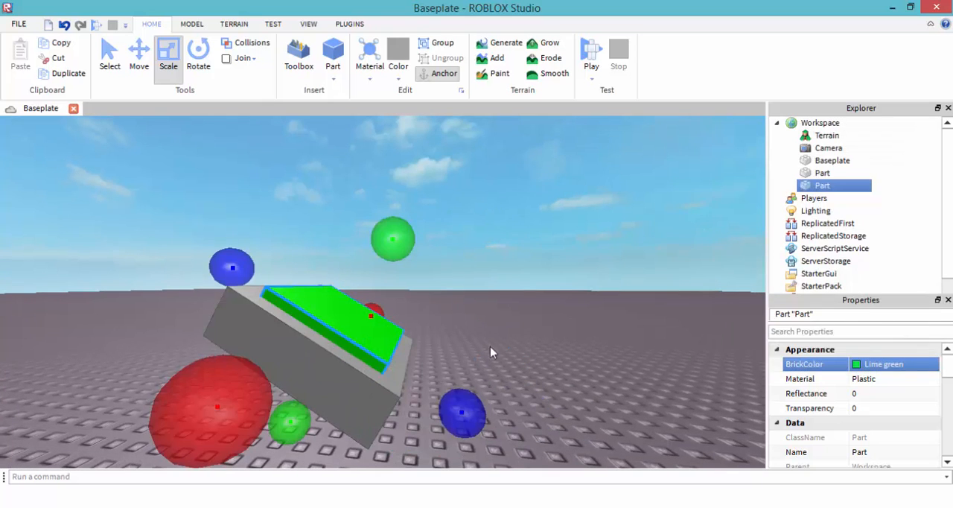
left_click(139, 52)
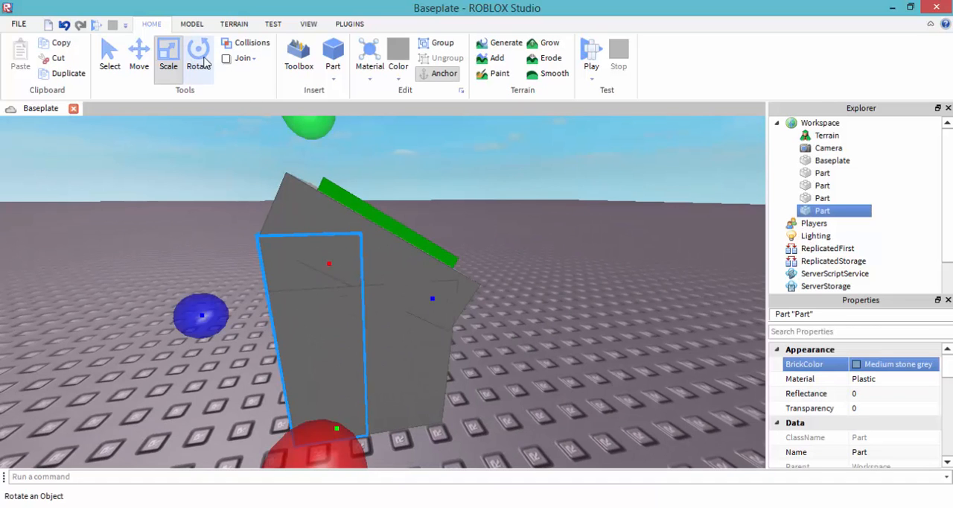
left_click(190, 24)
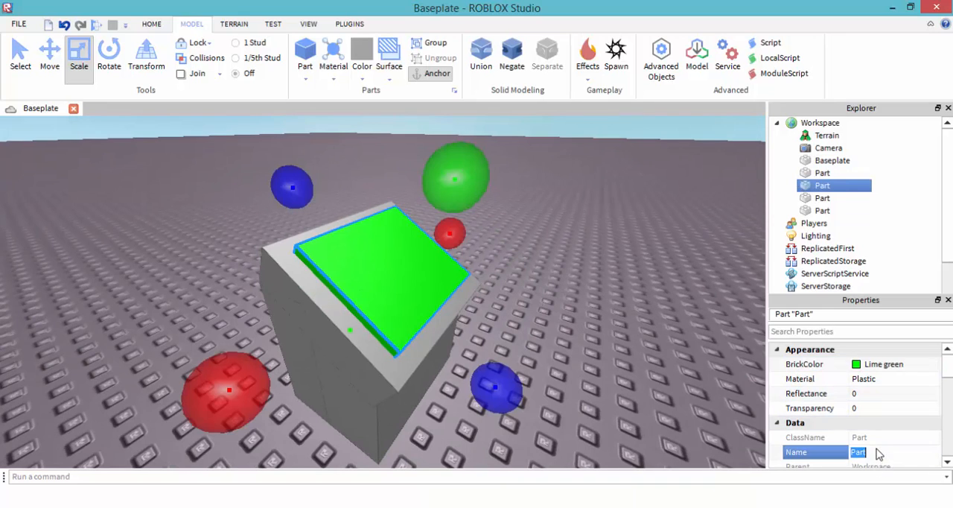
- Name the green slab Button and insert a Script into it via the Explorer
type("Button")
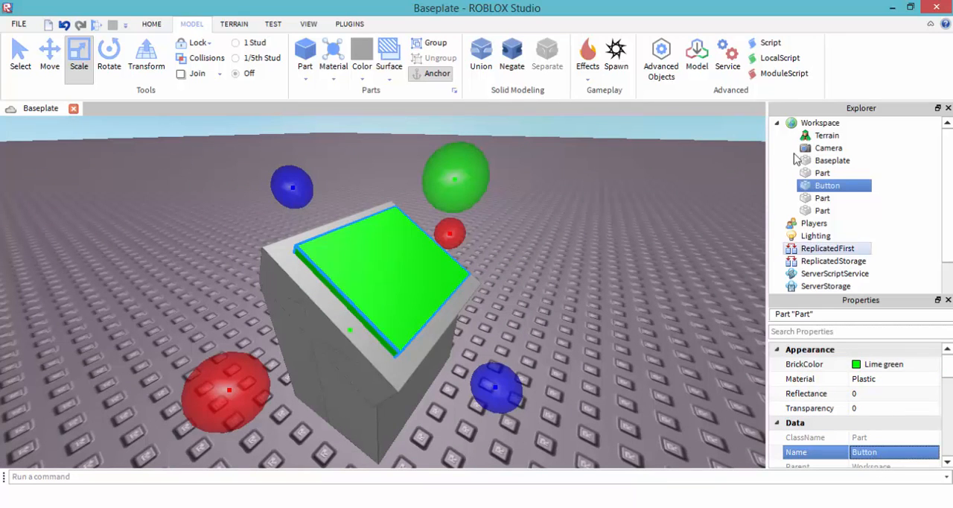
right_click(829, 185)
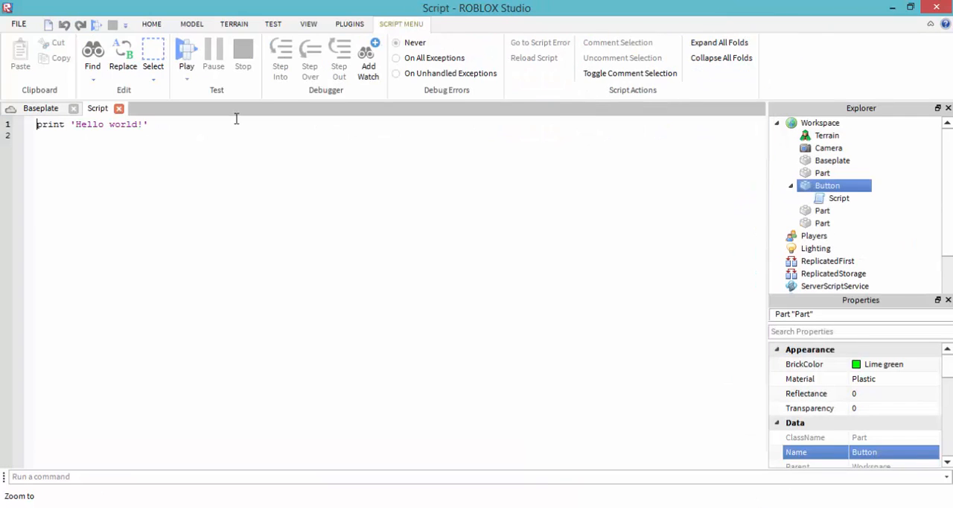
left_click(41, 107)
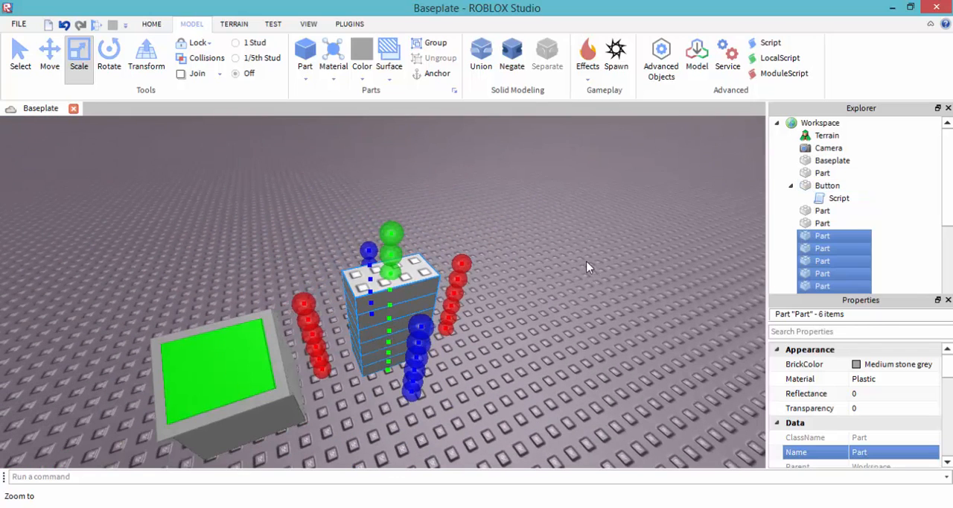
mouse_move(231, 375)
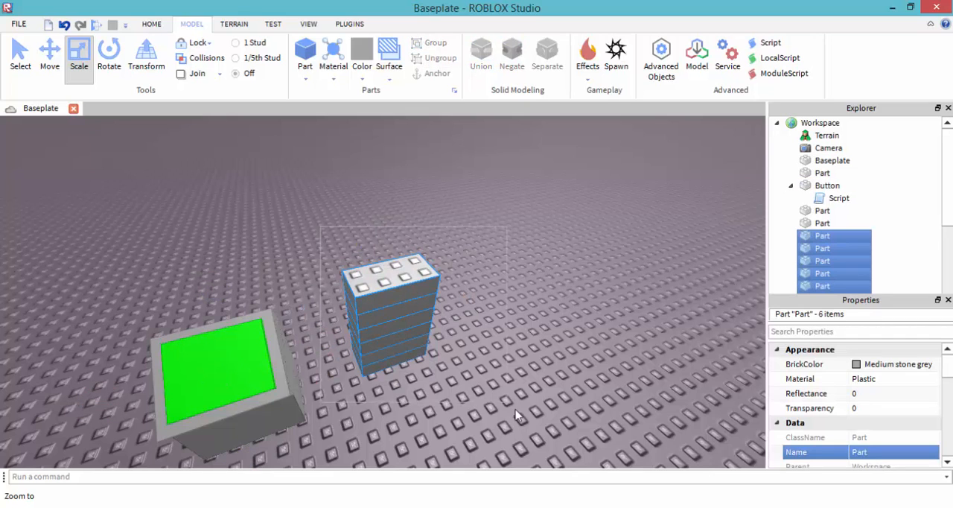
- Group the six stacked grey parts into a Model beside the green Button
left_click(437, 42)
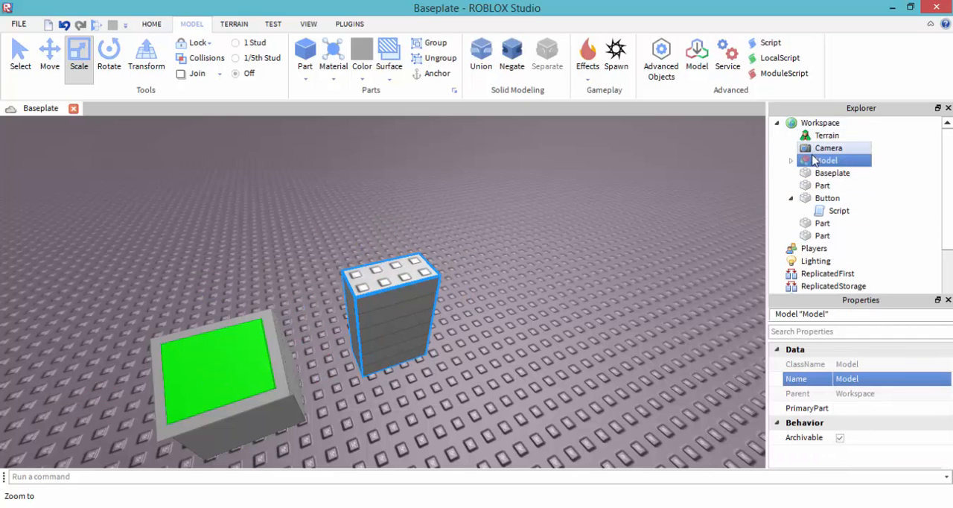
left_click(435, 58)
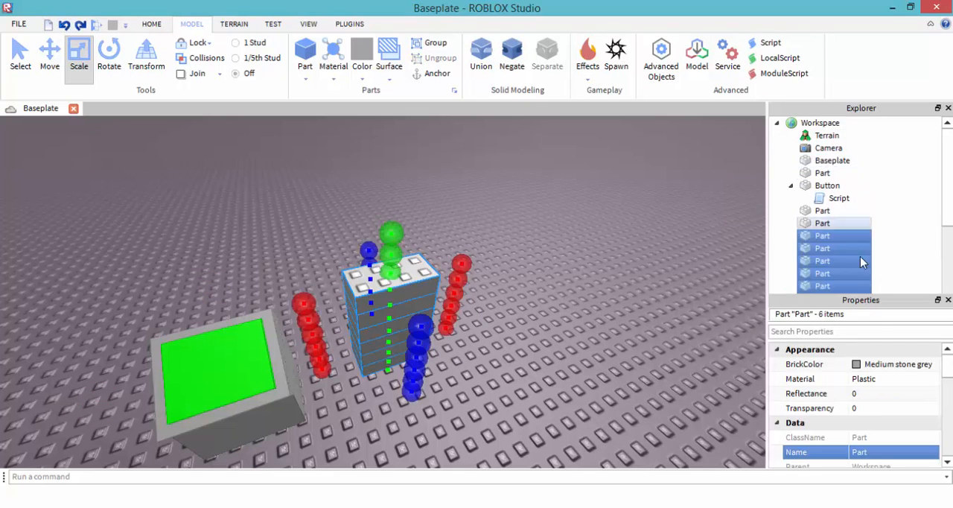
right_click(822, 247)
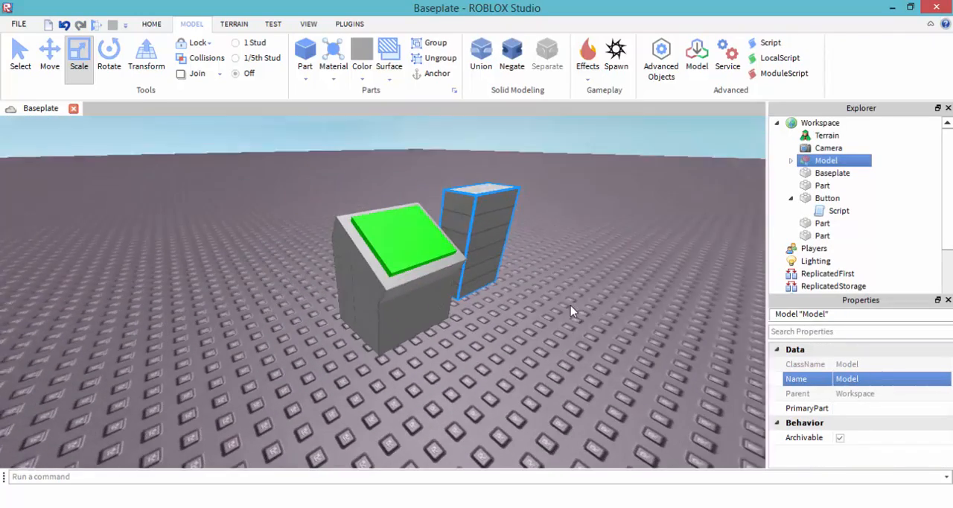
left_click(827, 196)
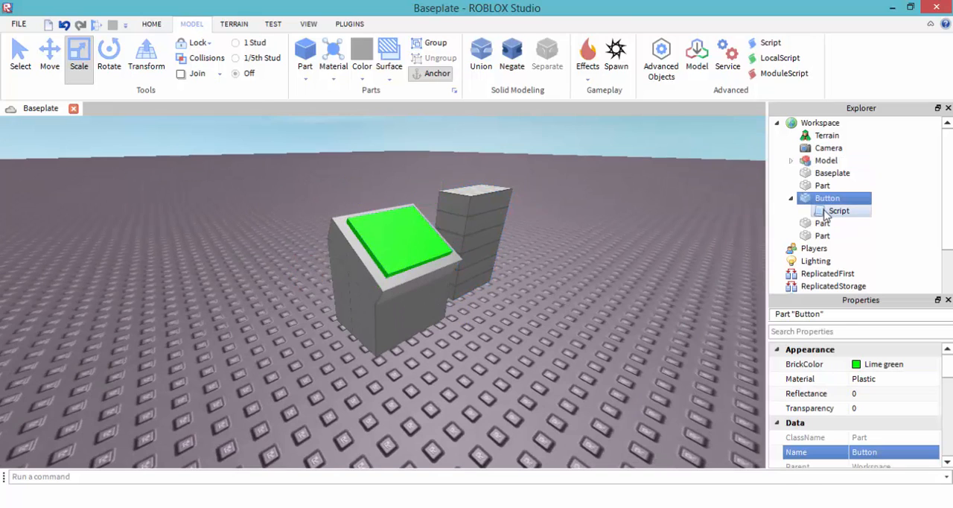
- Replace the placeholder print line with Part = script.Parent in the Button's script
double_click(840, 211)
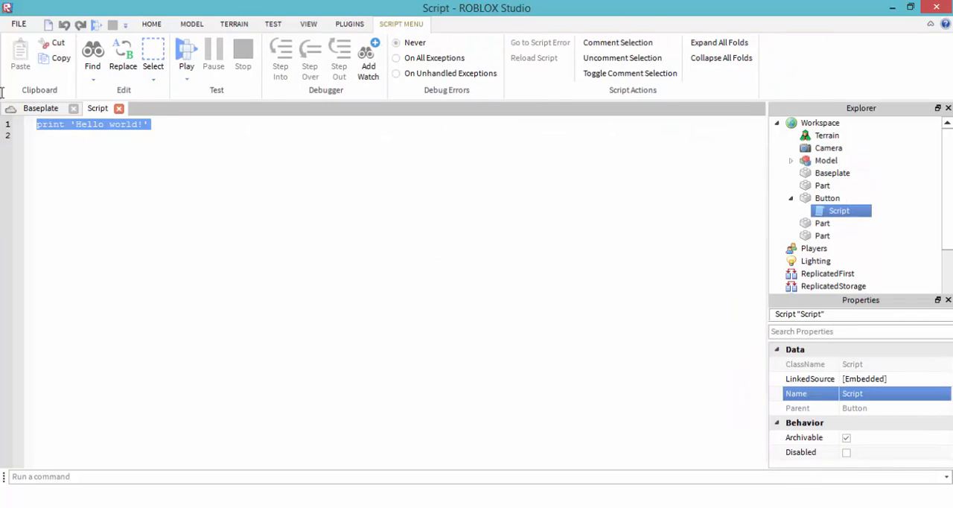
key("Delete")
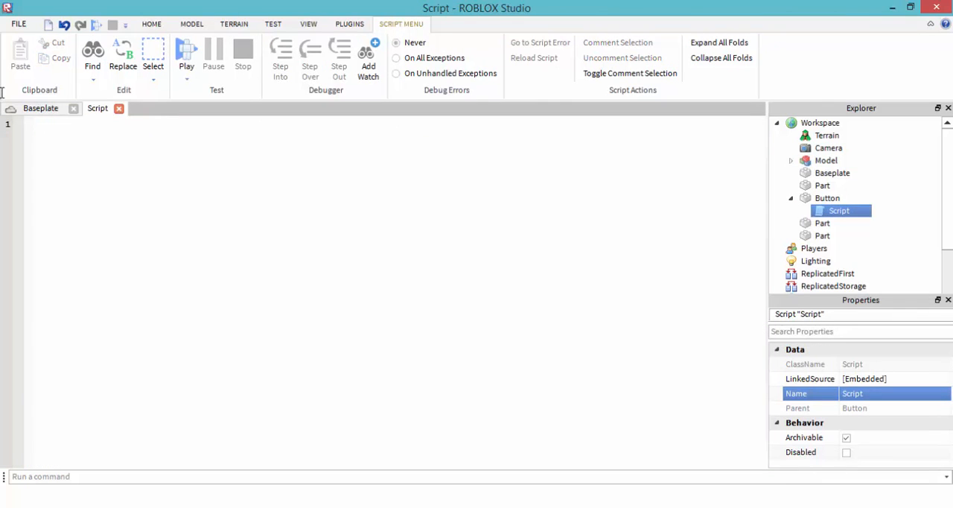
type("Part = script.")
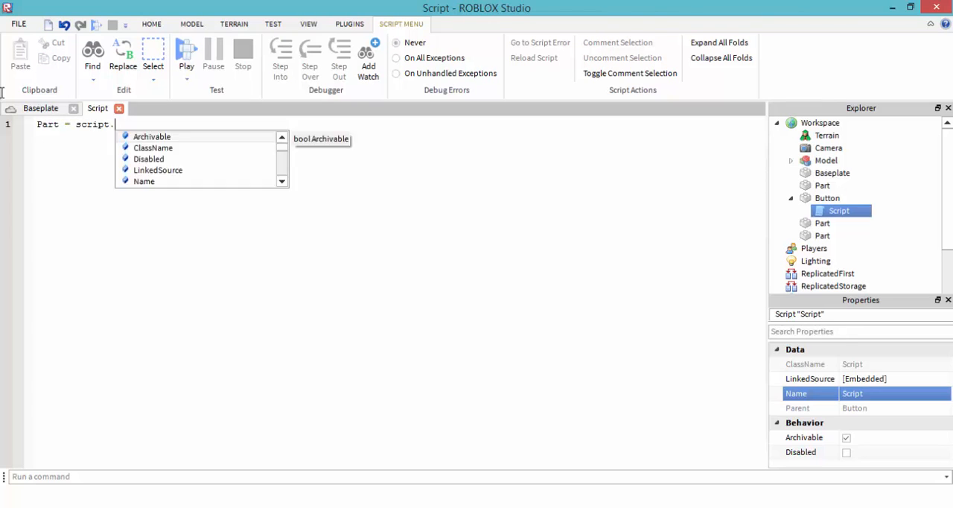
type("Pa")
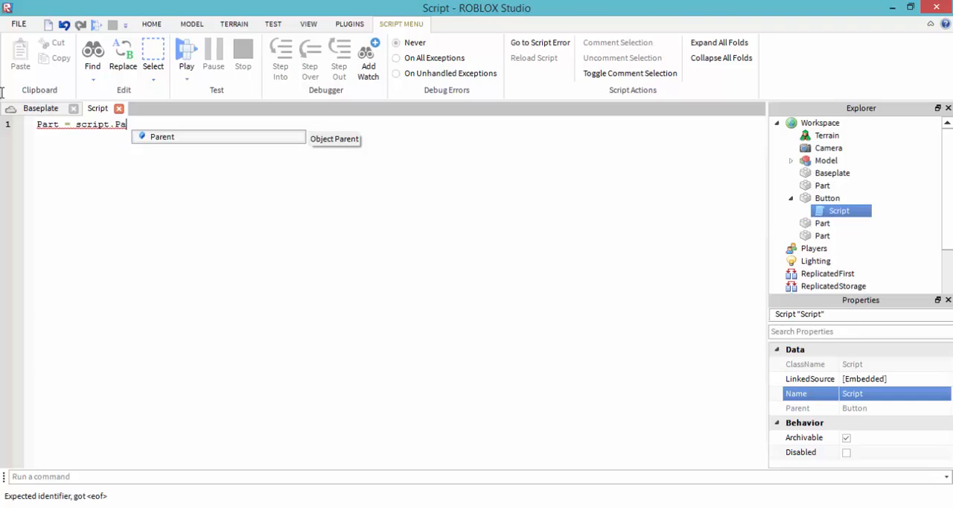
key("Enter")
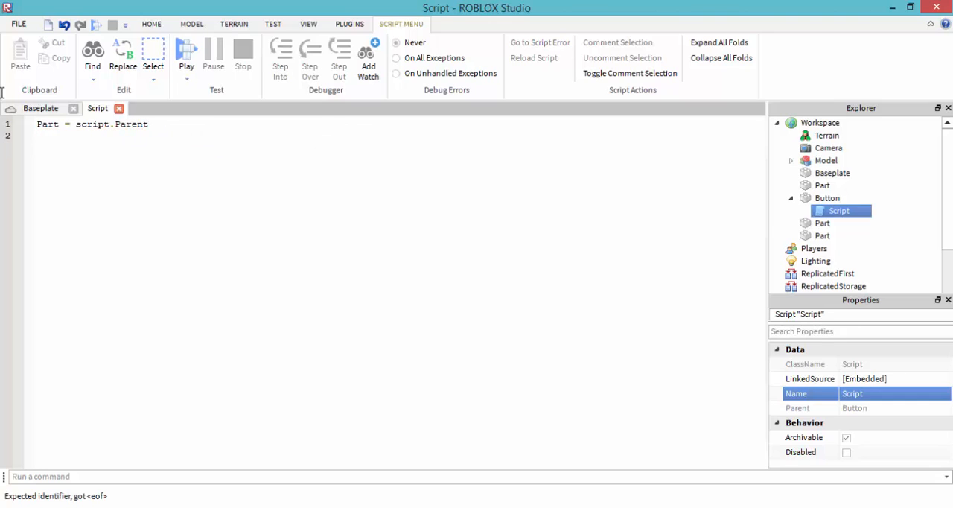
- Add Model = game.Workspace:WaitForChild("Model") and insert a ClickDetector into Button
type("Model =")
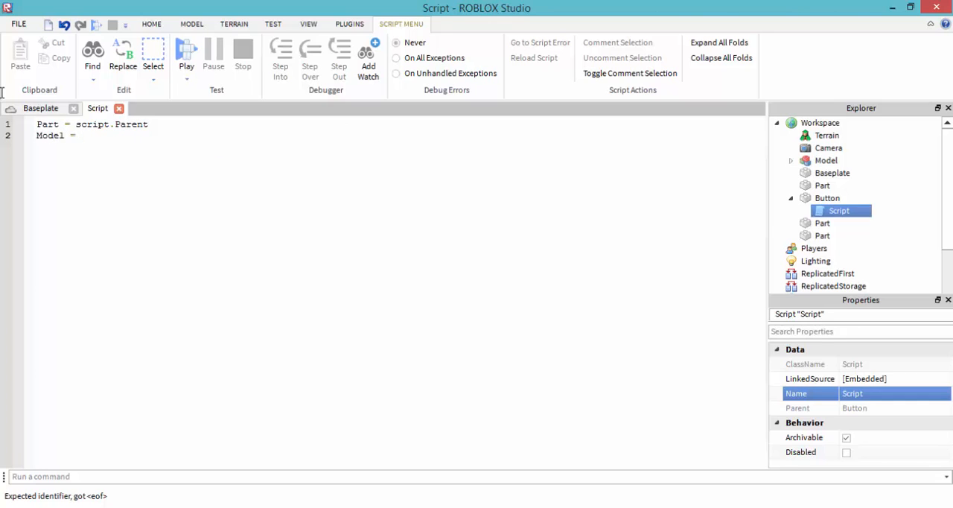
type("game.Workspa")
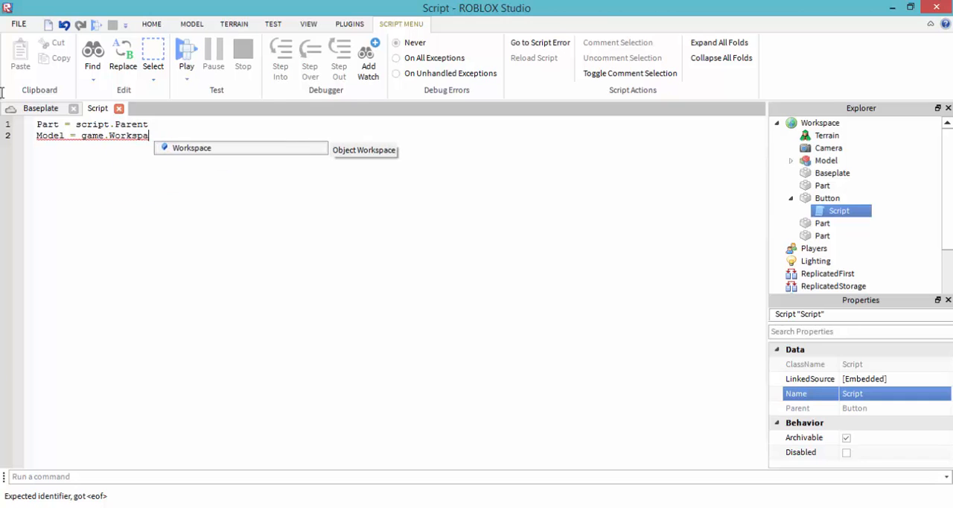
type(":F")
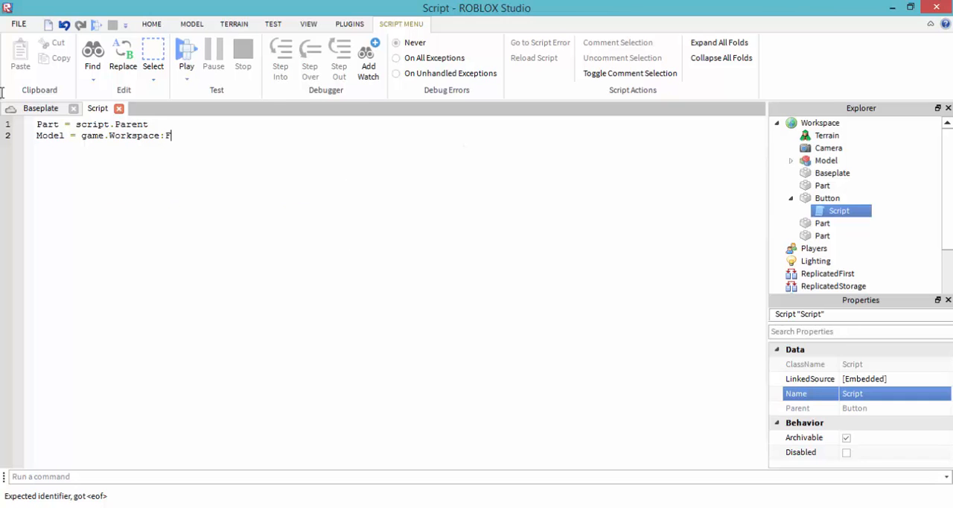
type("W")
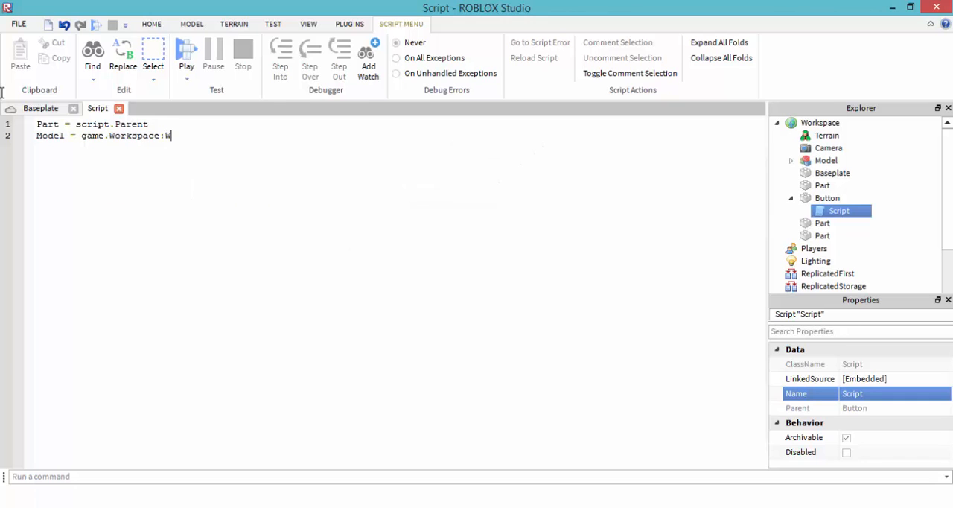
type("aitForChild(")
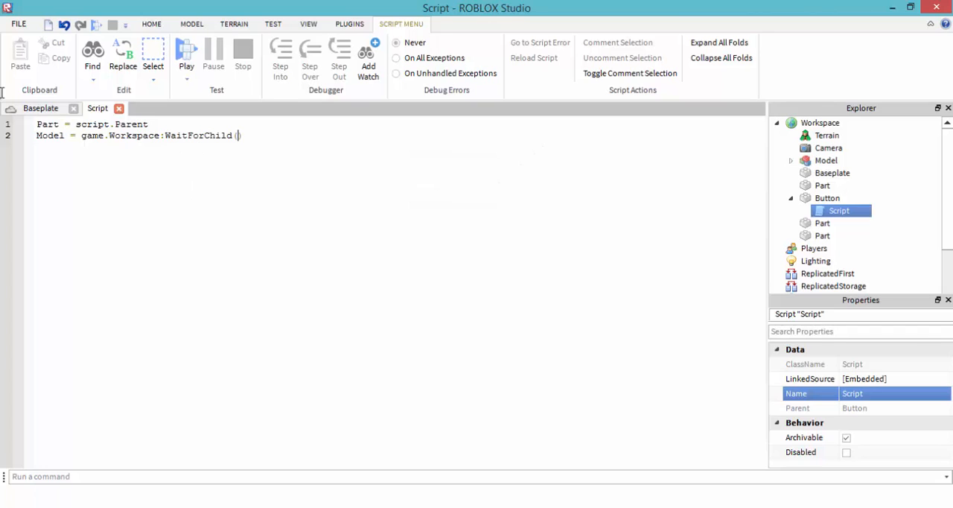
type("\"")
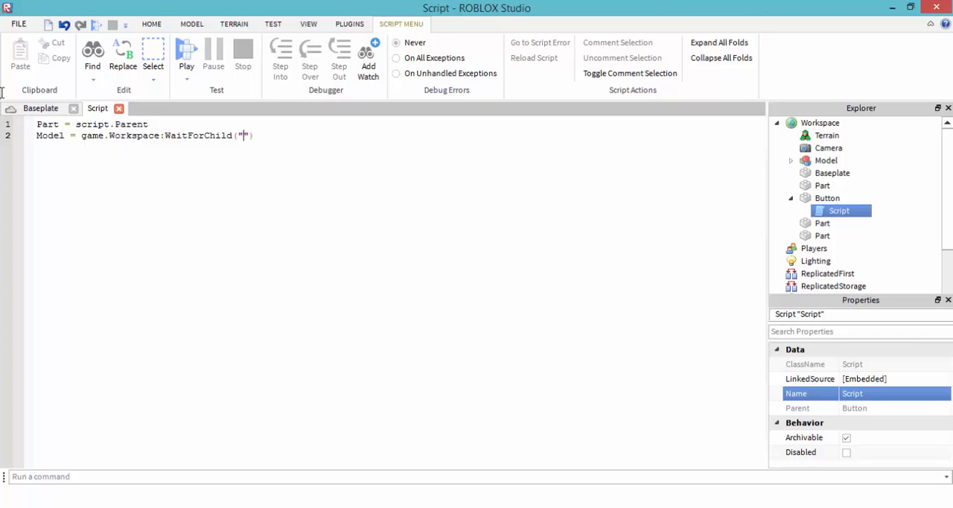
type("Mo")
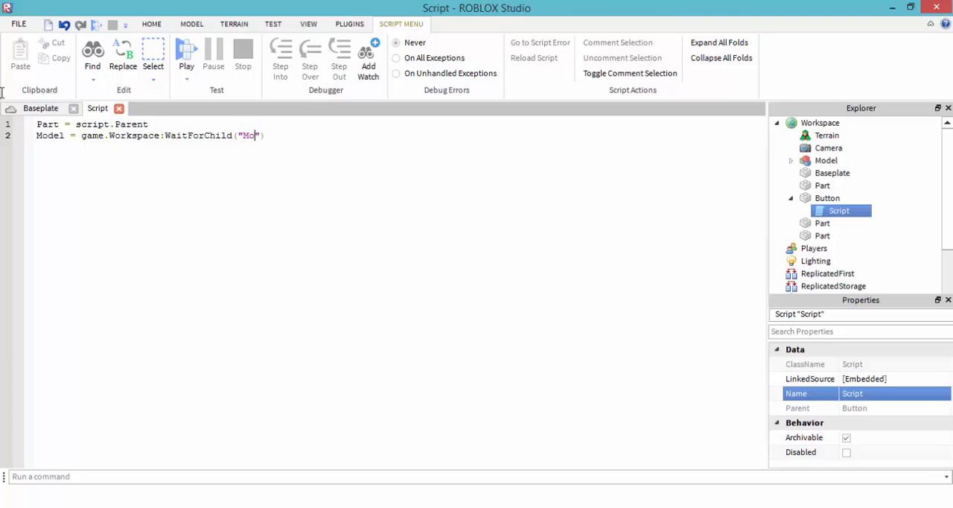
type("del")
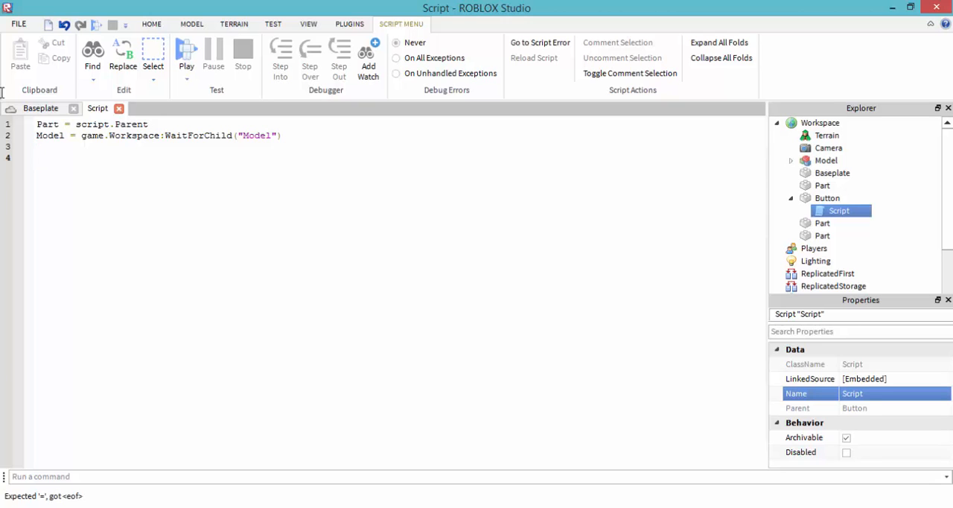
type("Part")
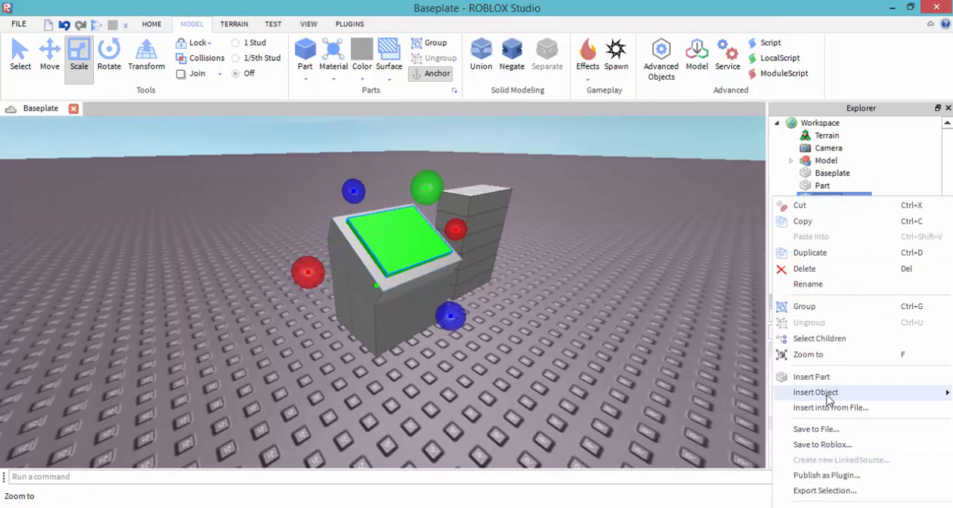
left_click(815, 391)
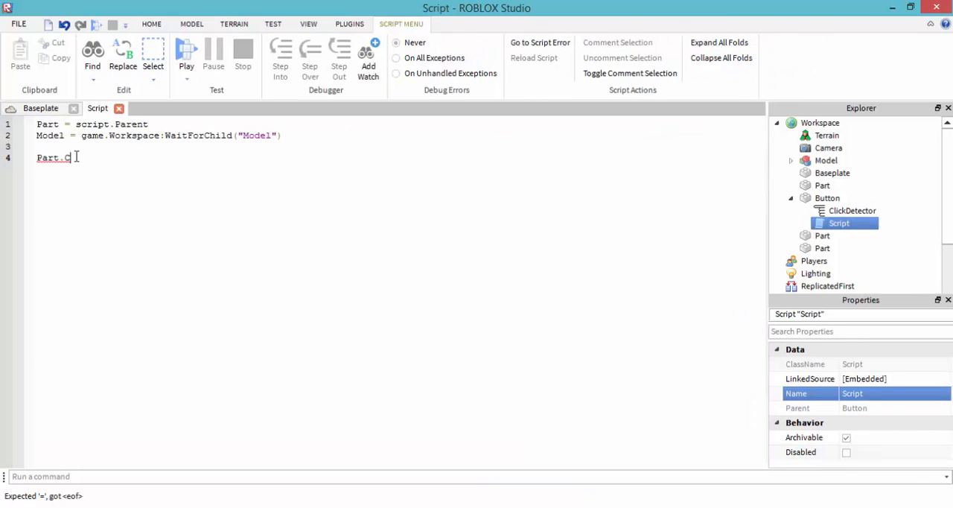
- Write Part.ClickDetector.MouseClick:connect(function() ... end) on line 4
type("lickDet")
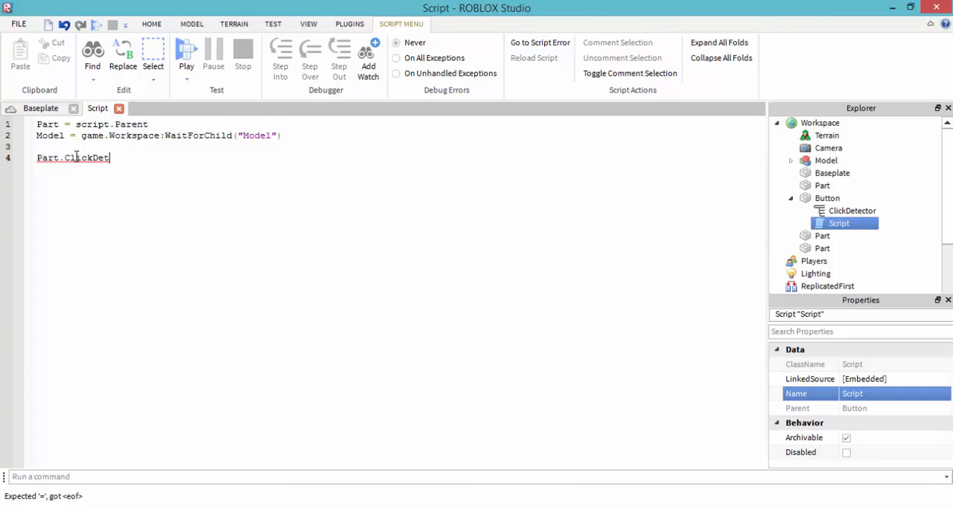
type("ector")
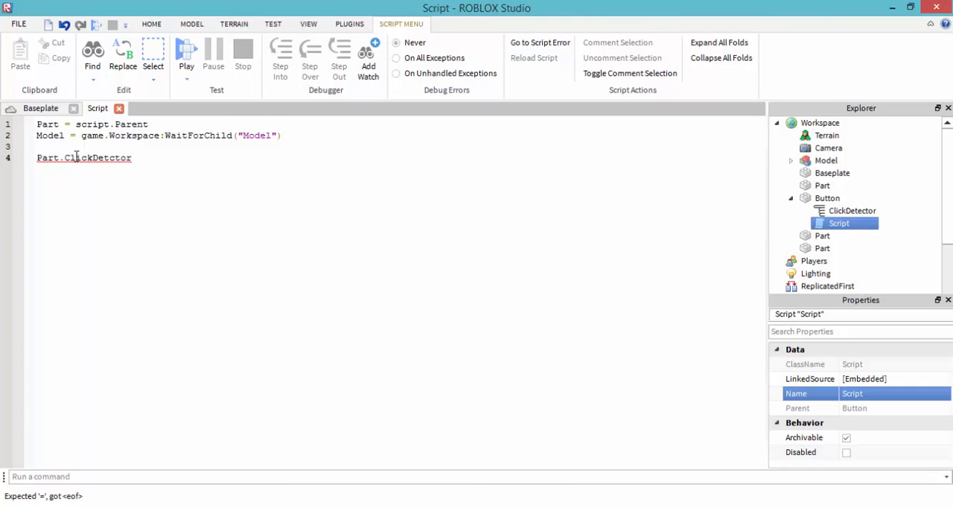
key("BackSpace")
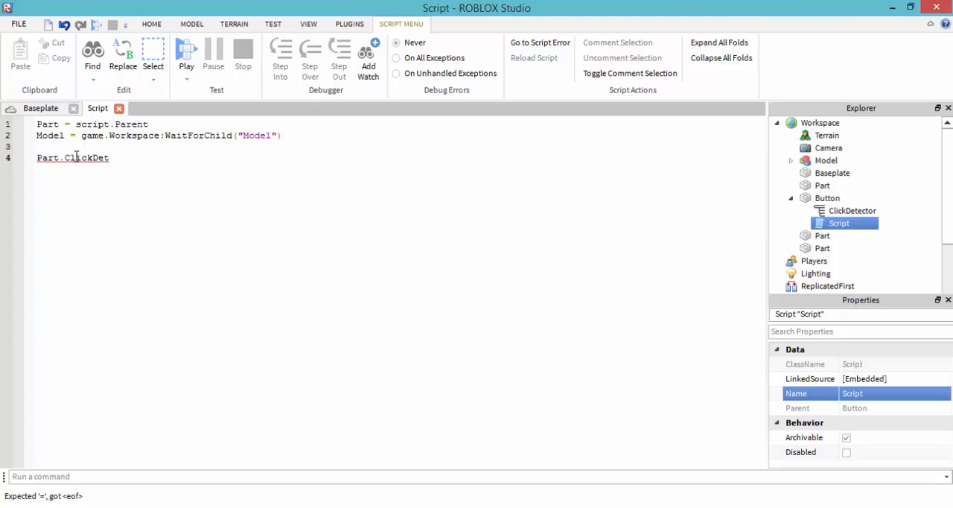
type("ector.MouseClick")
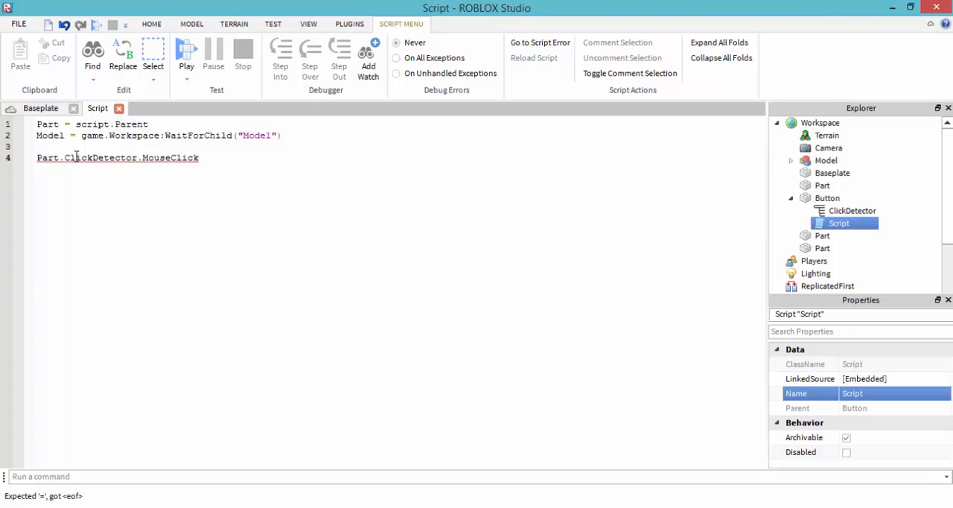
type(":connect")
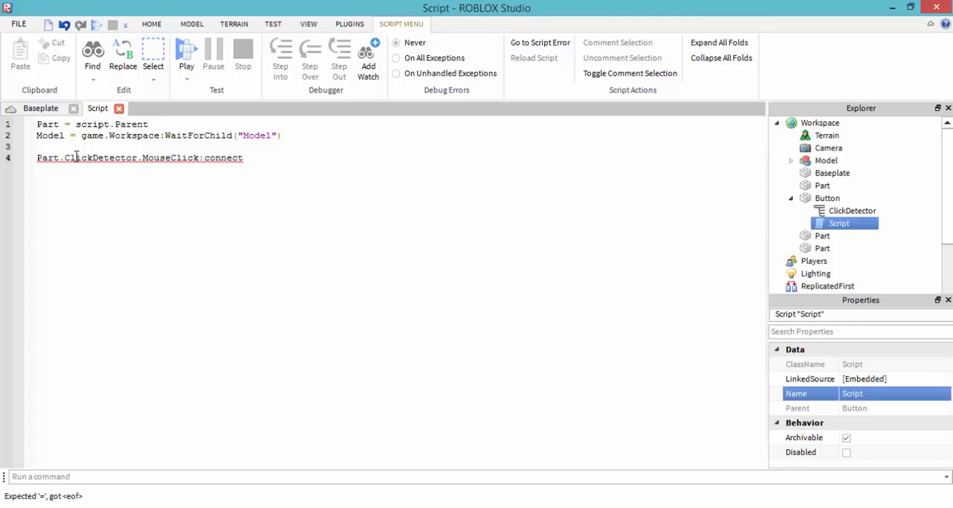
type("(Fcuntion")
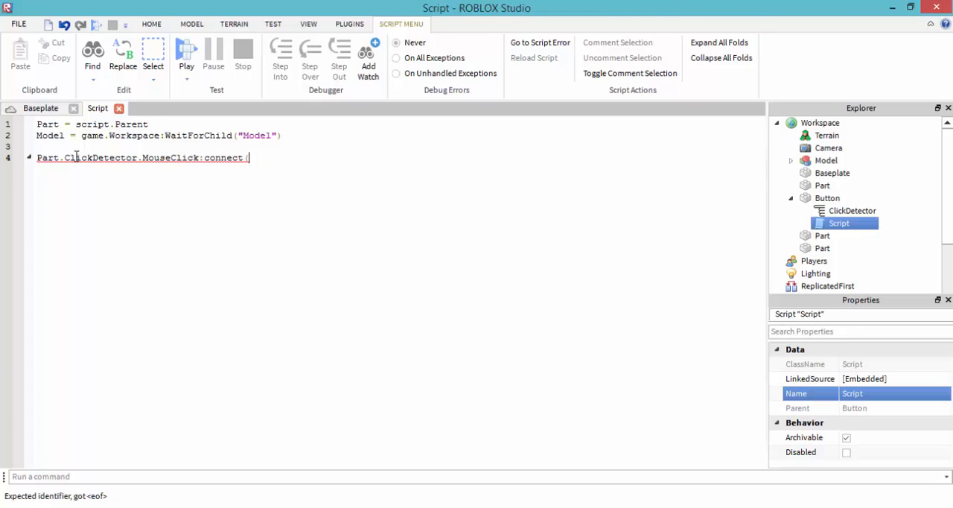
type("function(")
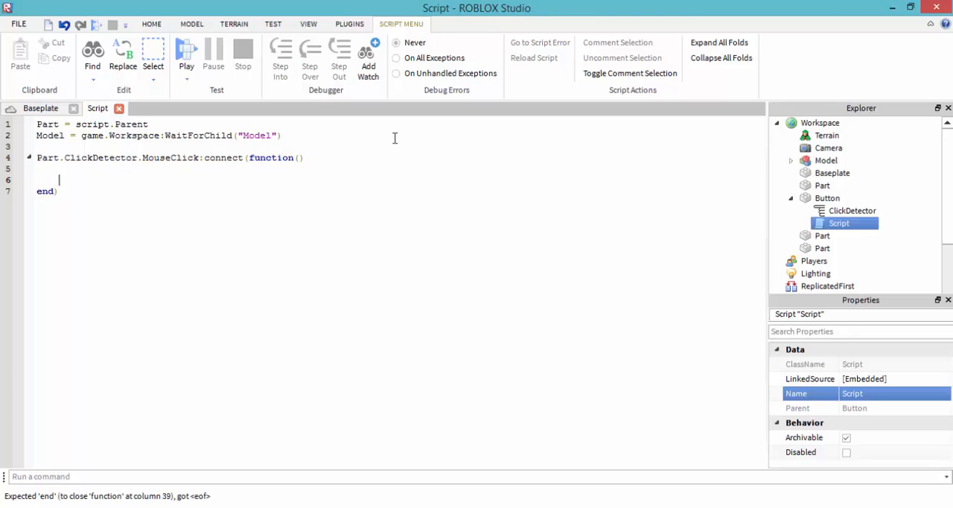
double_click(47, 158)
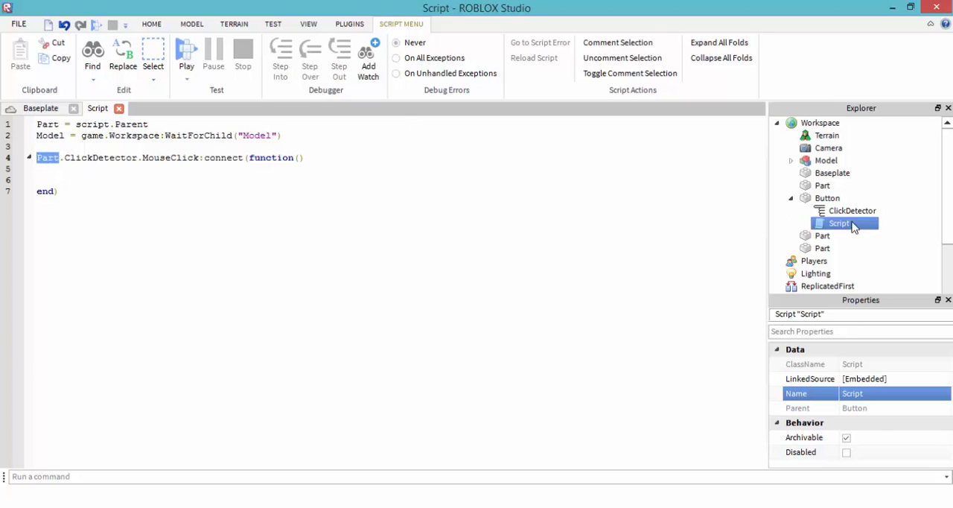
left_click(852, 212)
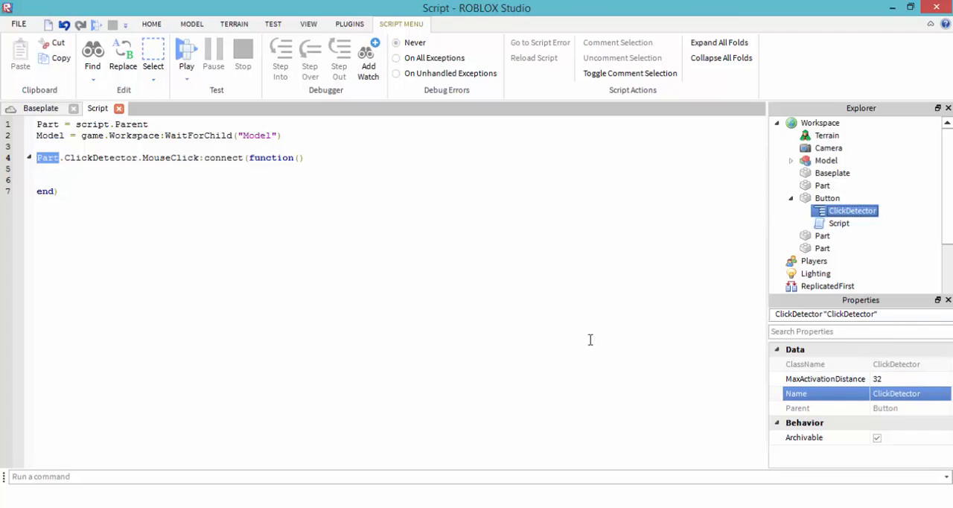
left_click(414, 203)
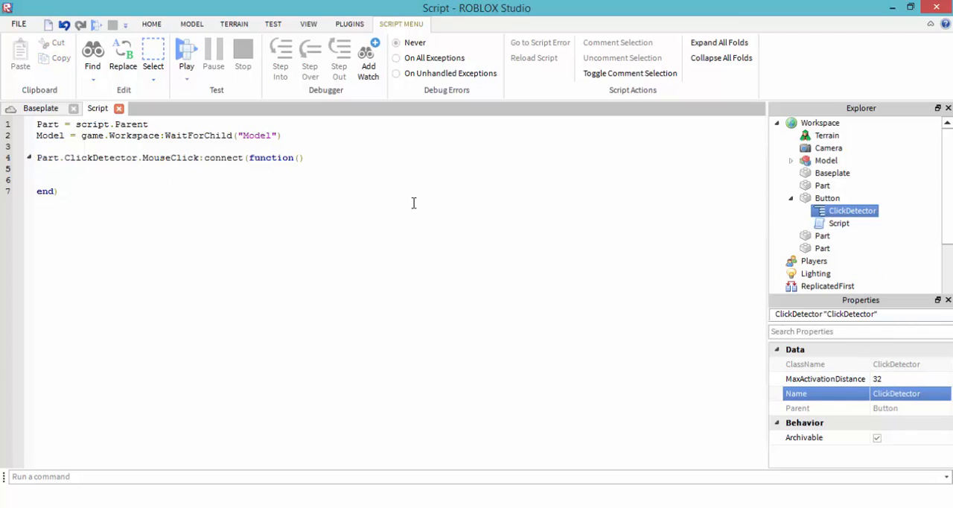
mouse_move(315, 179)
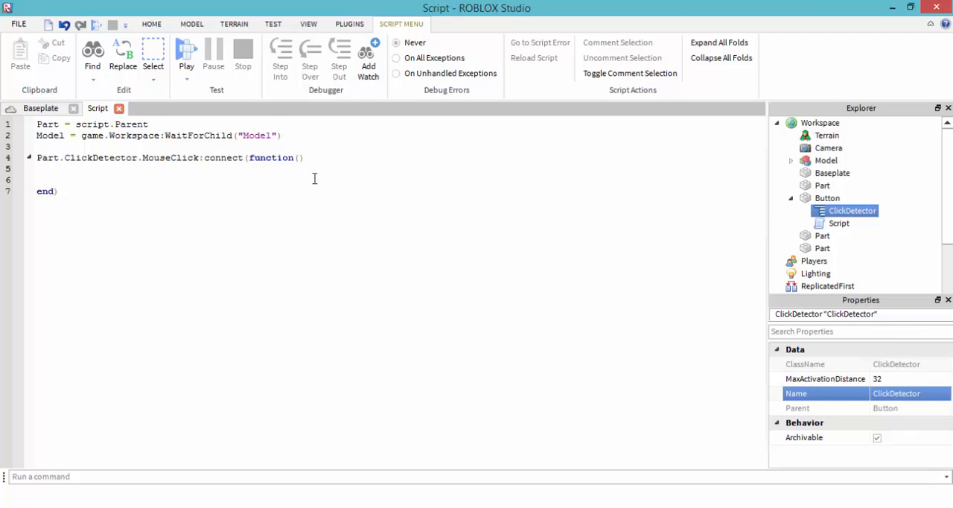
- Rename the grouped Model to Dog and begin the handler body with Model:MoveTo
type("Model")
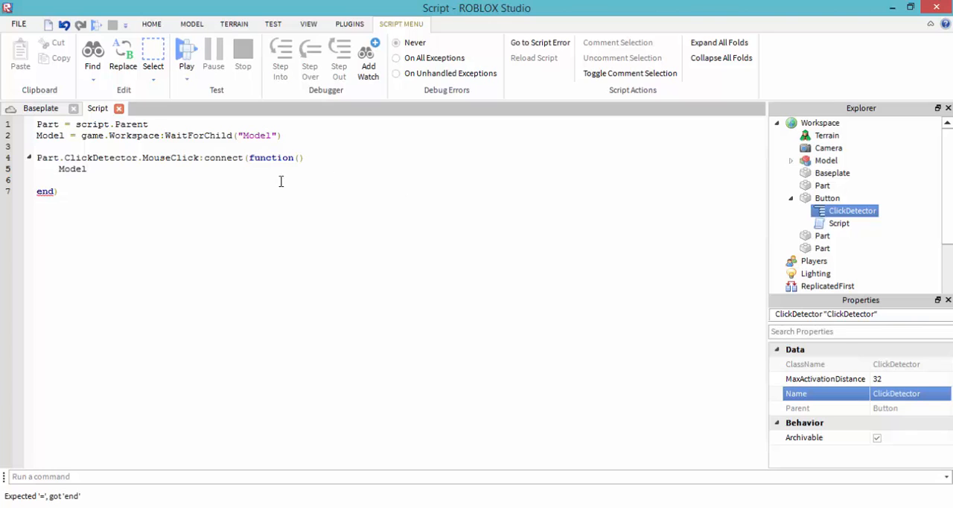
double_click(47, 134)
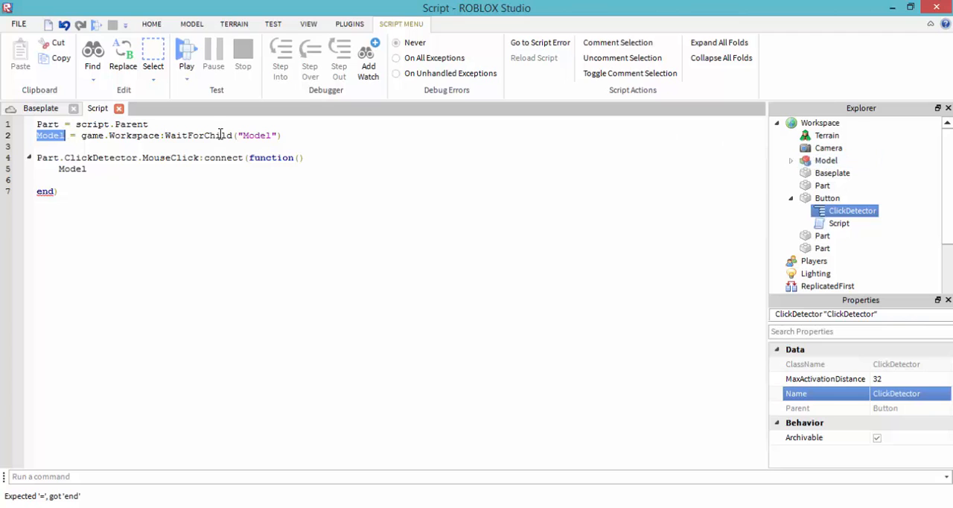
left_click(825, 161)
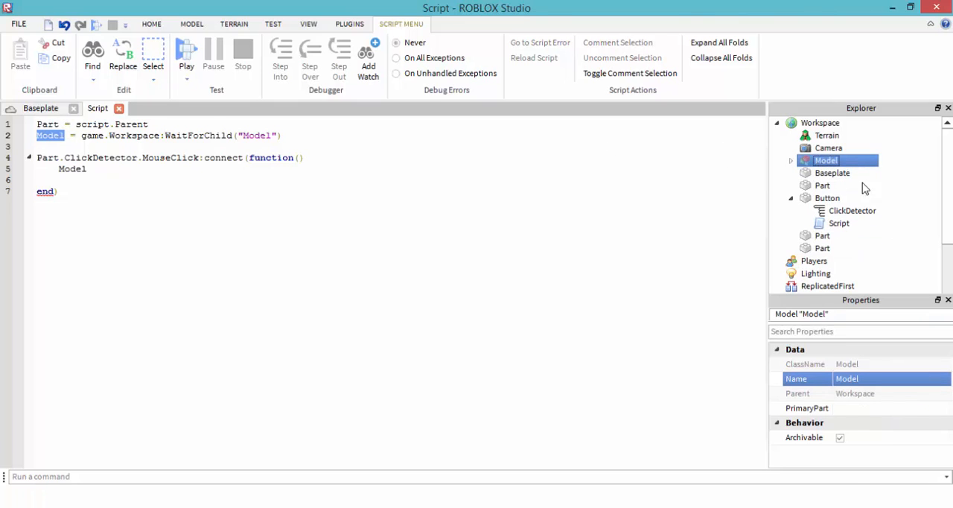
type("Dog")
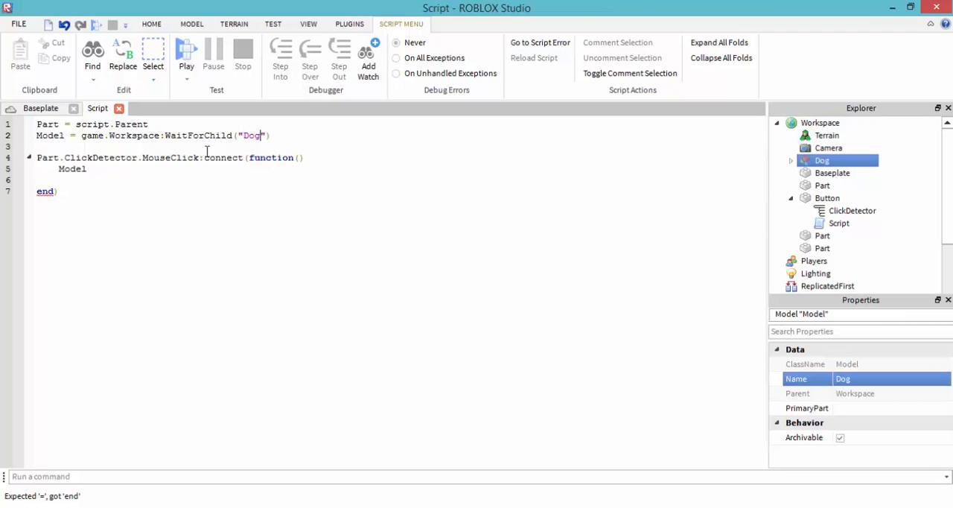
double_click(51, 136)
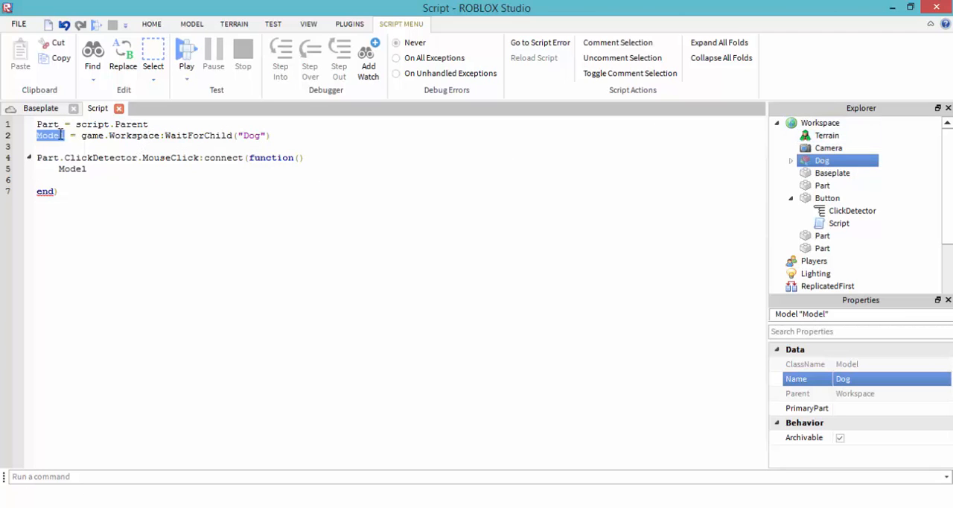
left_click(51, 136)
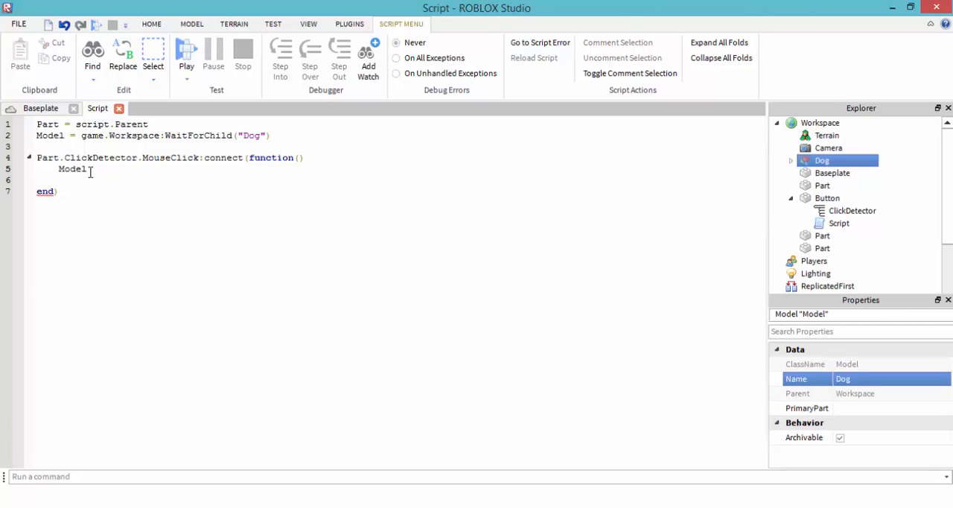
double_click(71, 170)
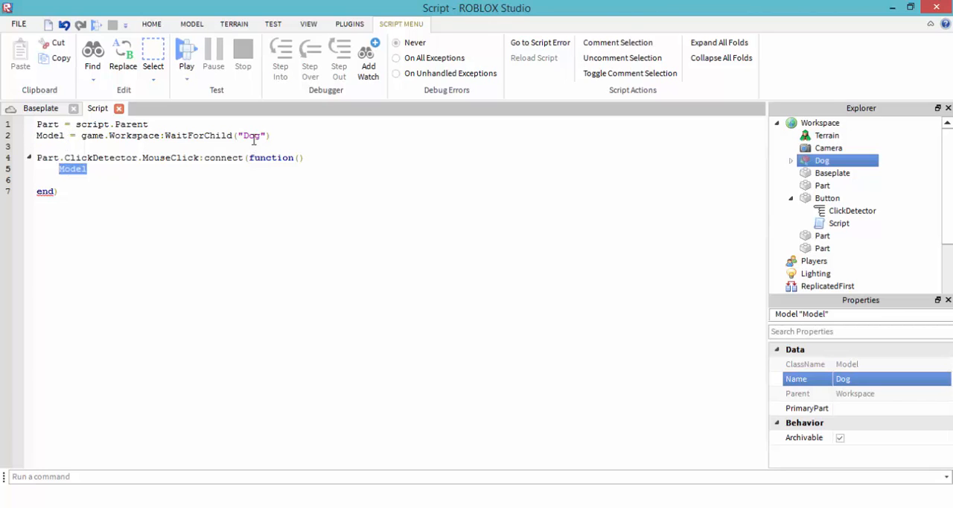
double_click(254, 136)
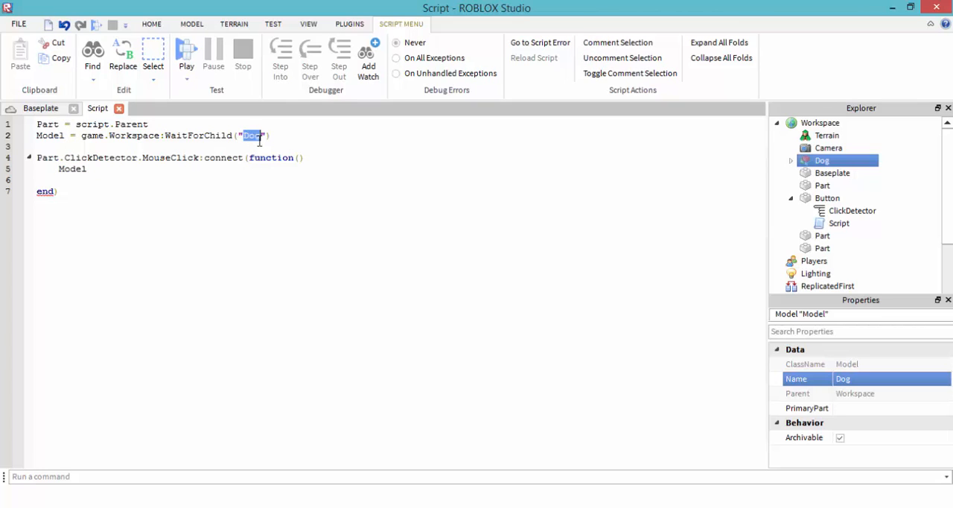
type("Model")
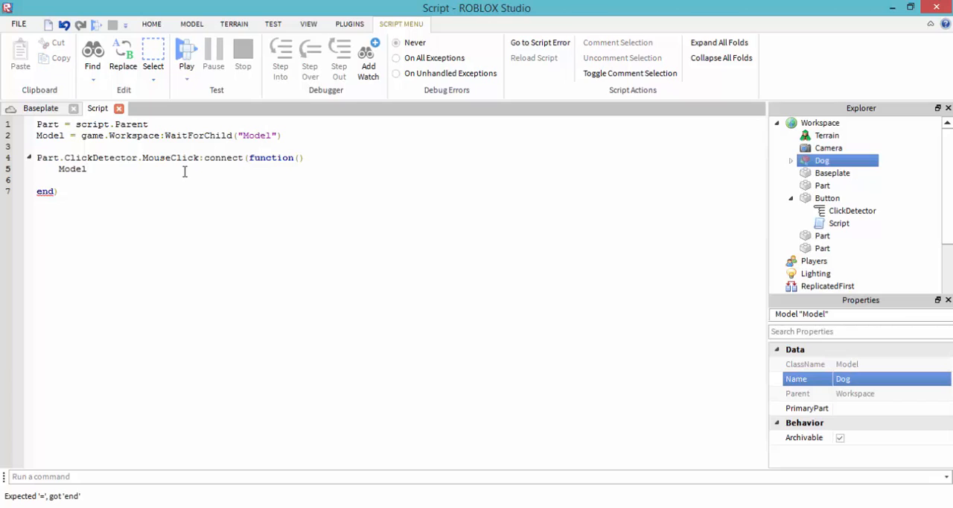
type(".")
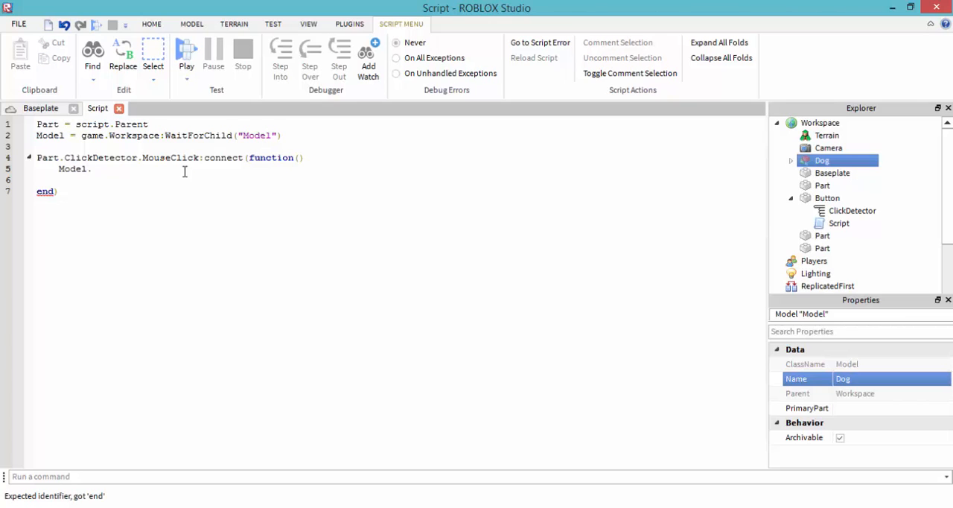
type("MoveTo")
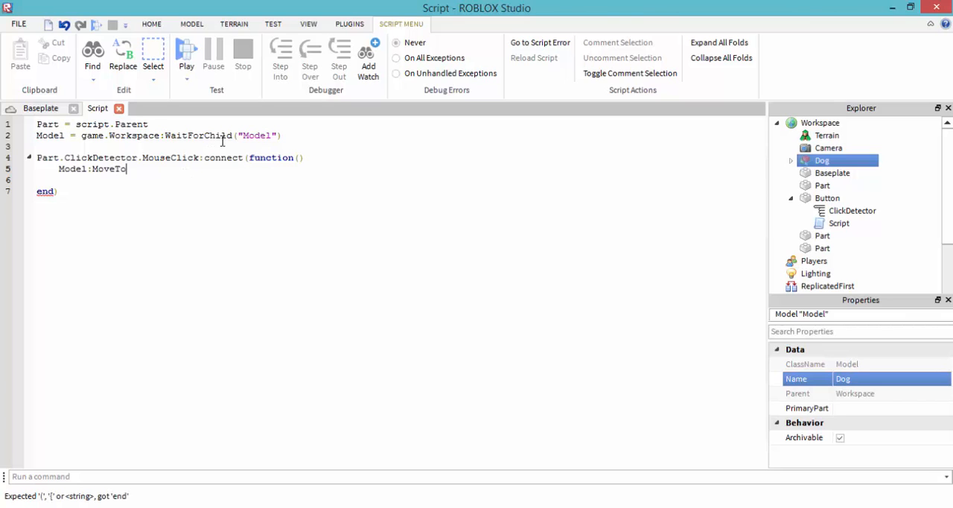
- Look up the Model class in the Object Browser and read the MoveTo(position) summary
left_click(308, 24)
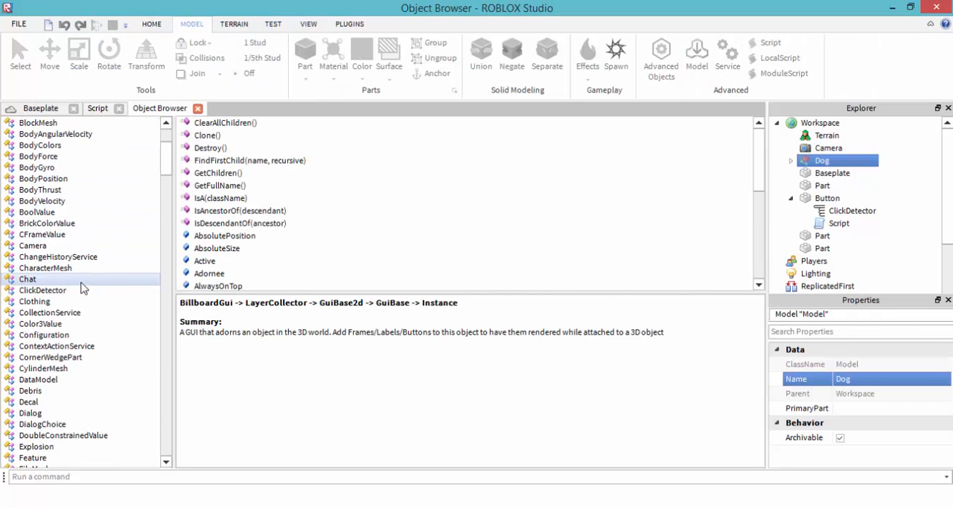
scroll("down", 3)
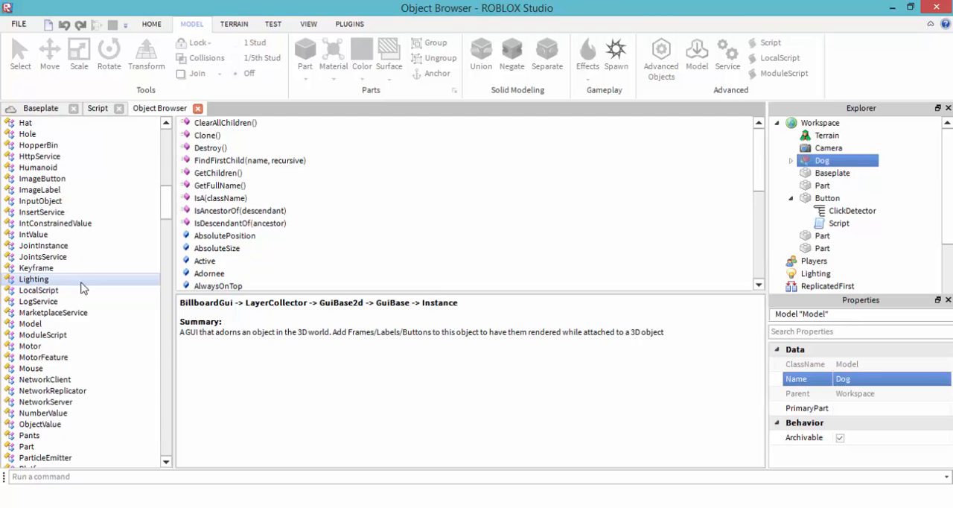
left_click(32, 368)
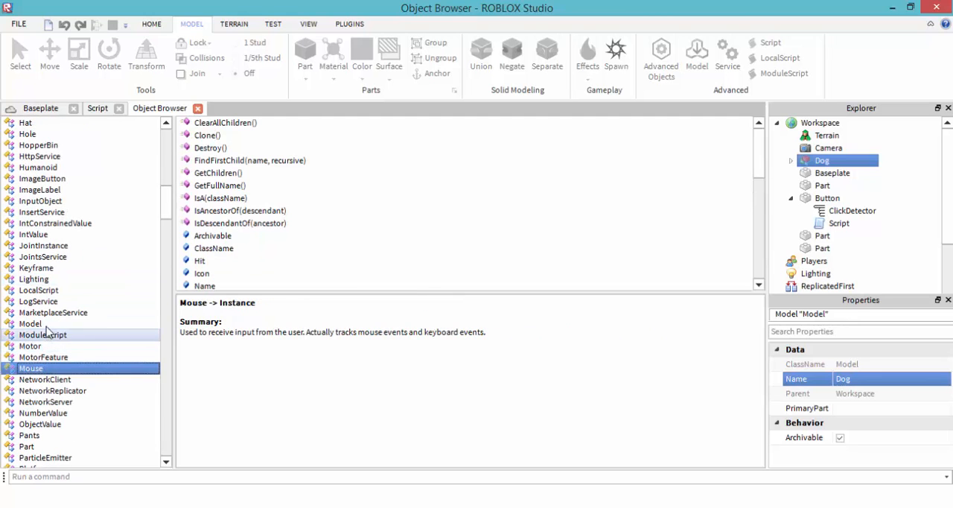
left_click(30, 323)
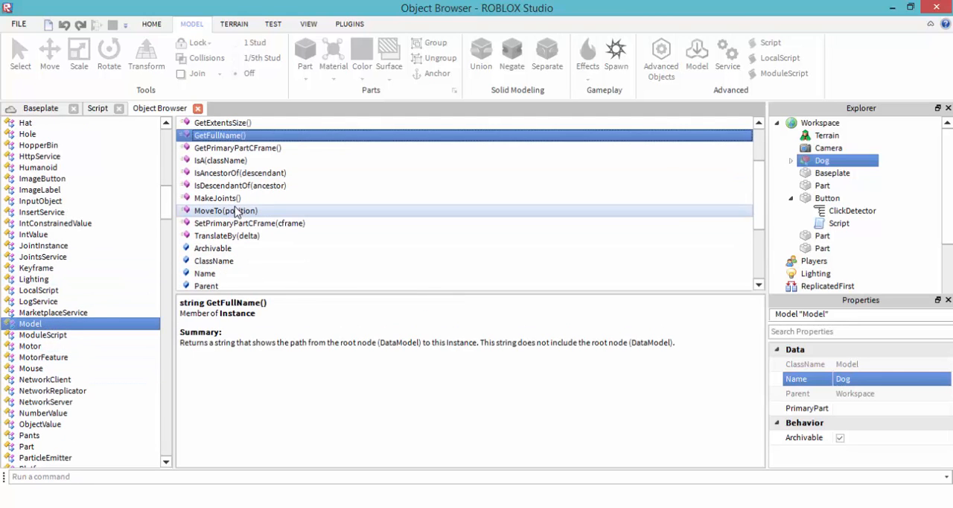
left_click(227, 210)
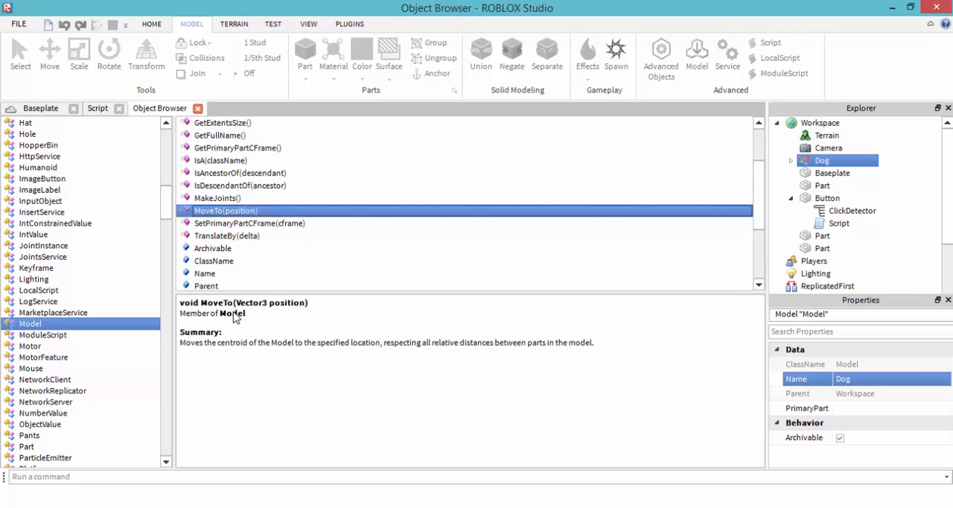
mouse_move(260, 343)
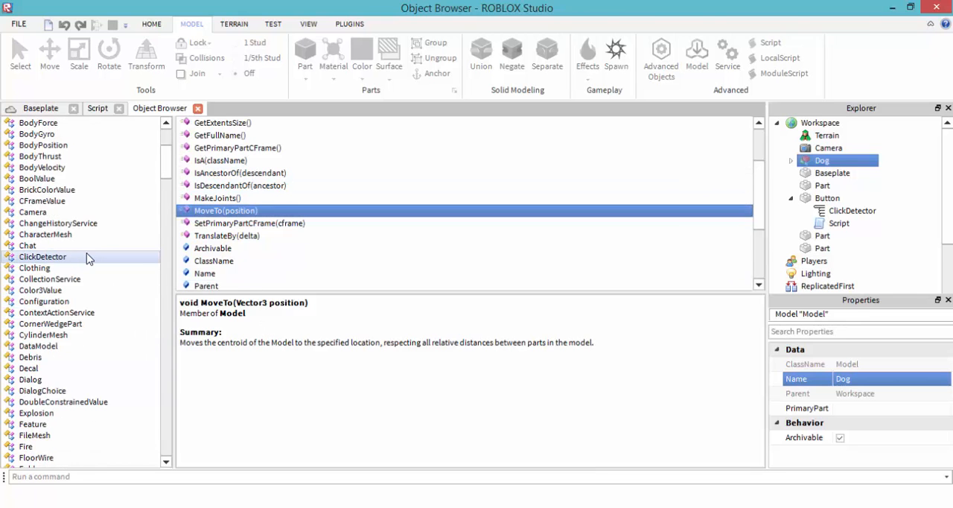
- Browse IsDescendantOf and DescendantAdded members, then return to the script
scroll("down", 3)
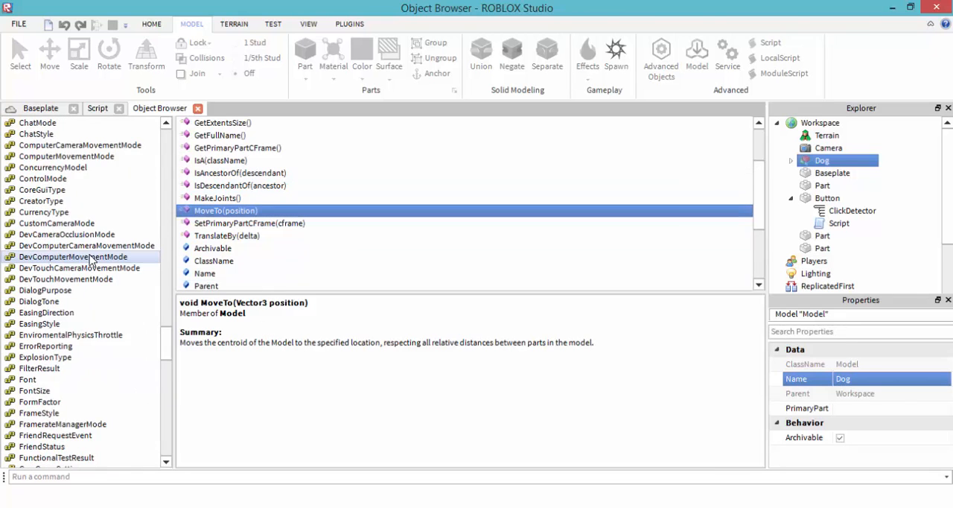
scroll("down", 3)
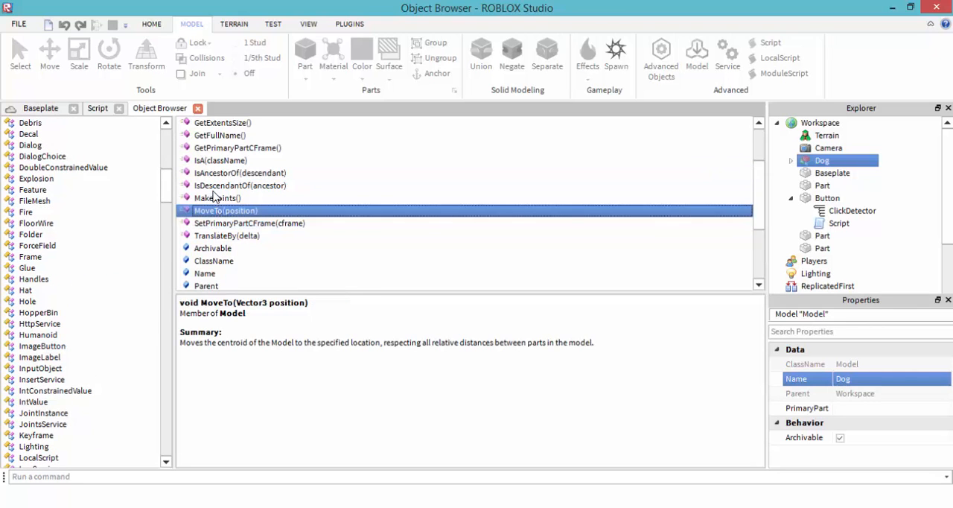
left_click(240, 185)
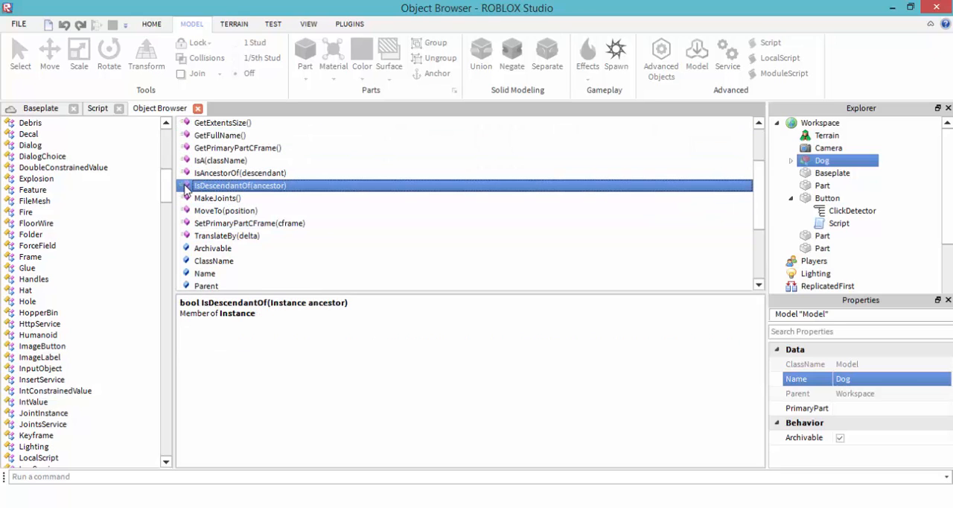
scroll("down", 3)
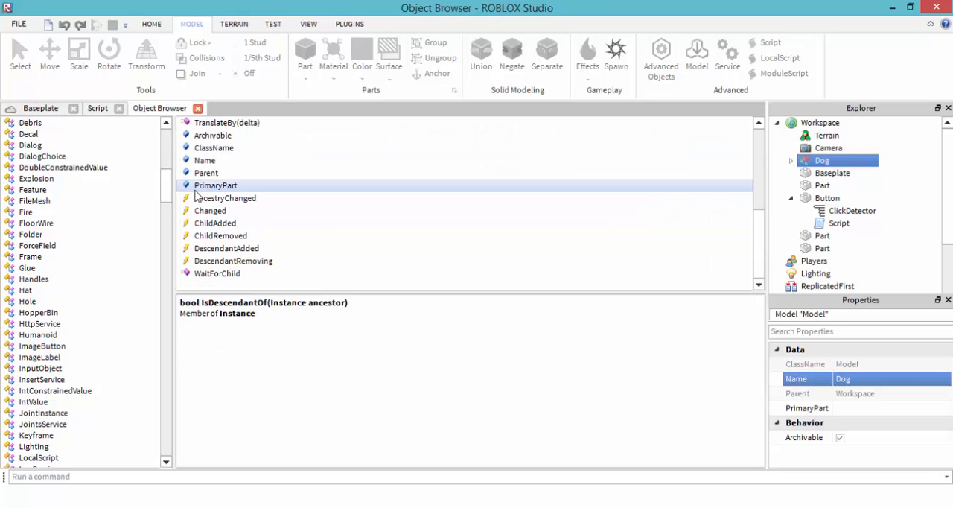
left_click(226, 247)
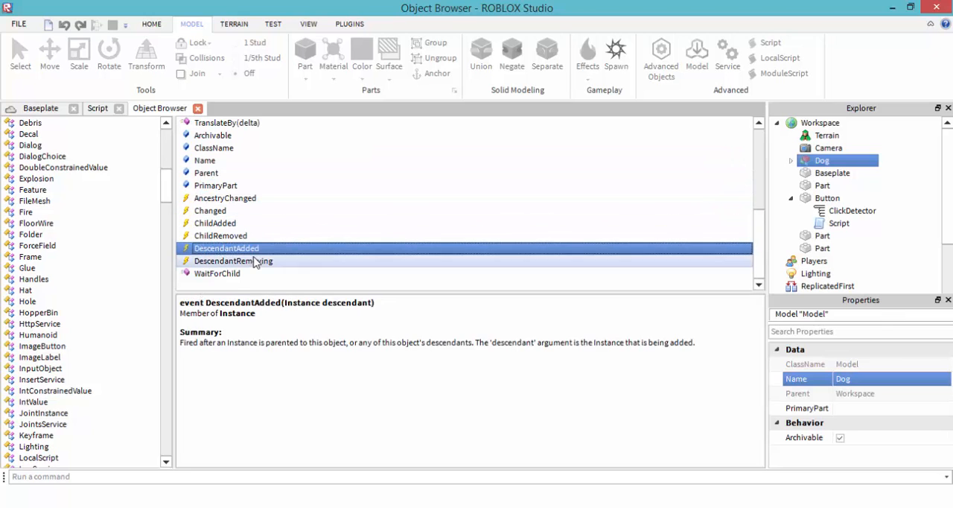
left_click(210, 211)
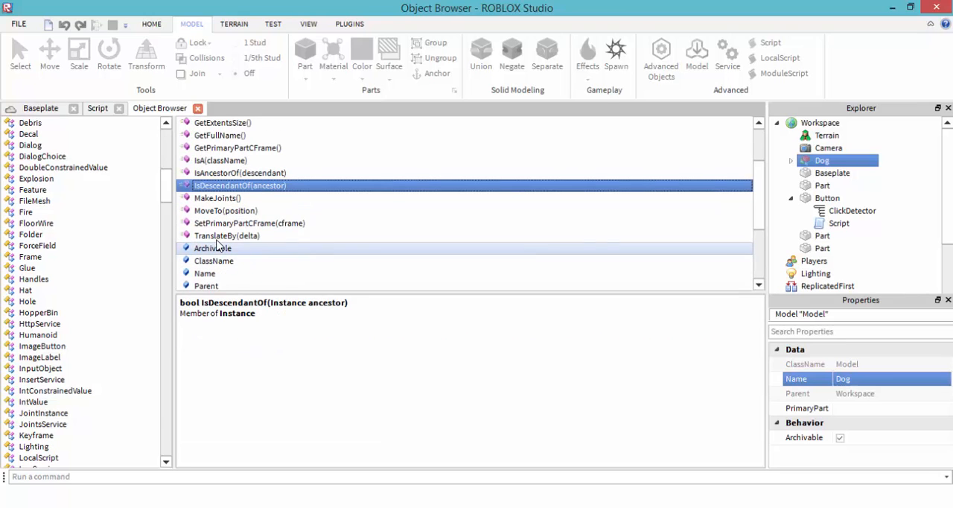
left_click(226, 210)
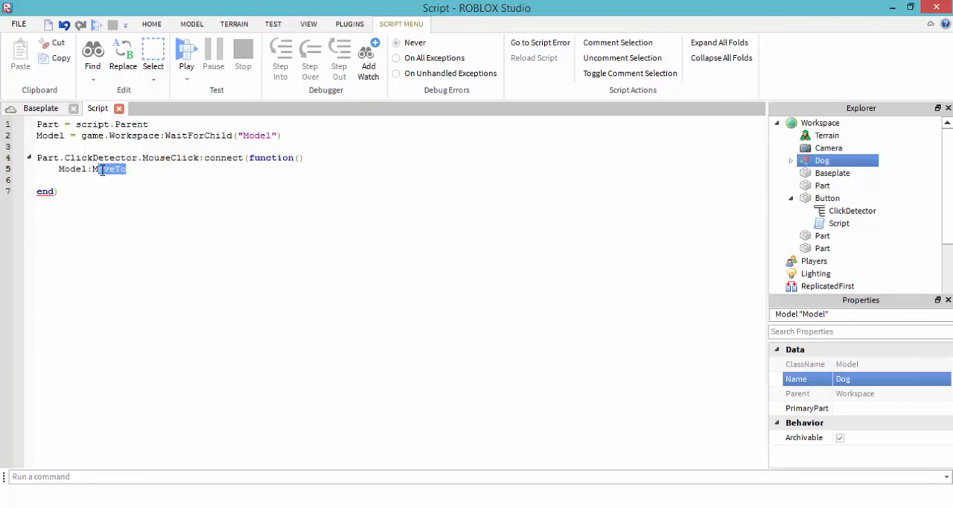
mouse_move(169, 174)
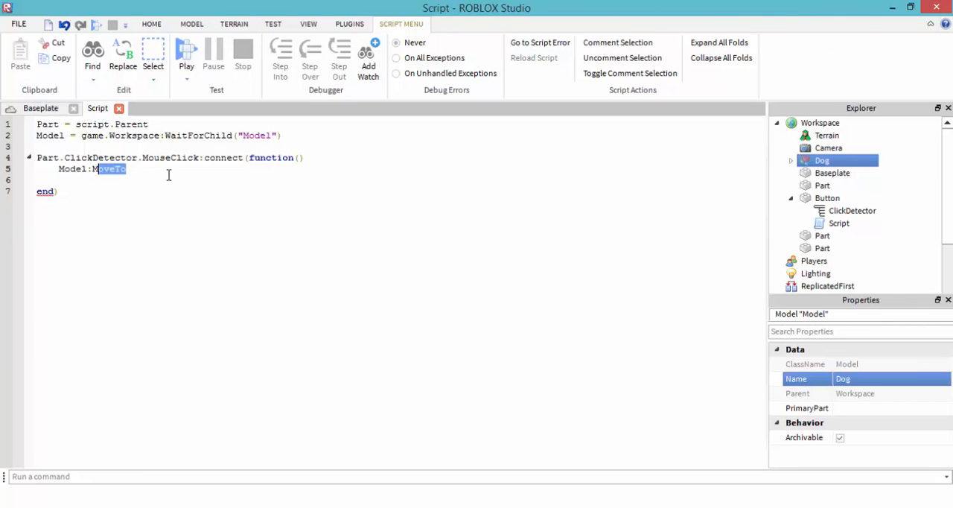
- Extend line 5 to Model:MoveTo(Vector3.new()) with matching parentheses
type("(V")
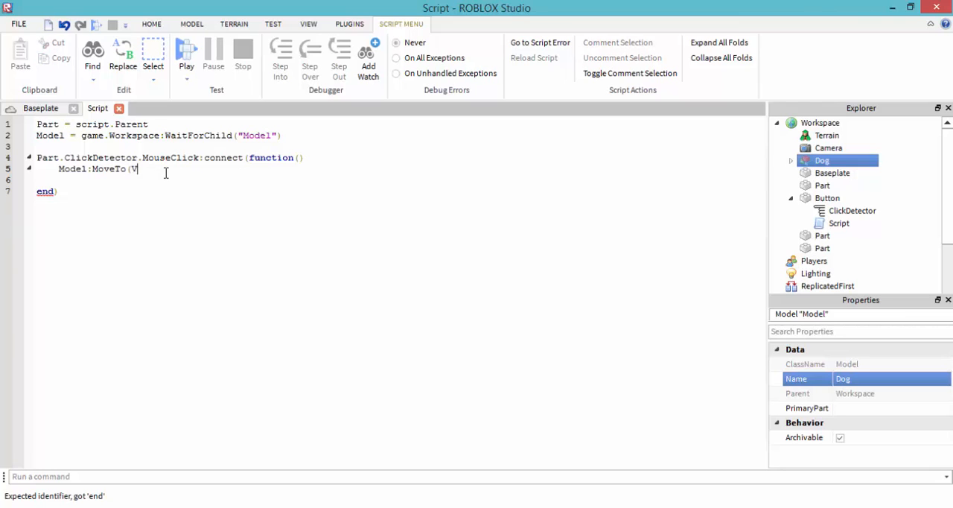
type("ector3")
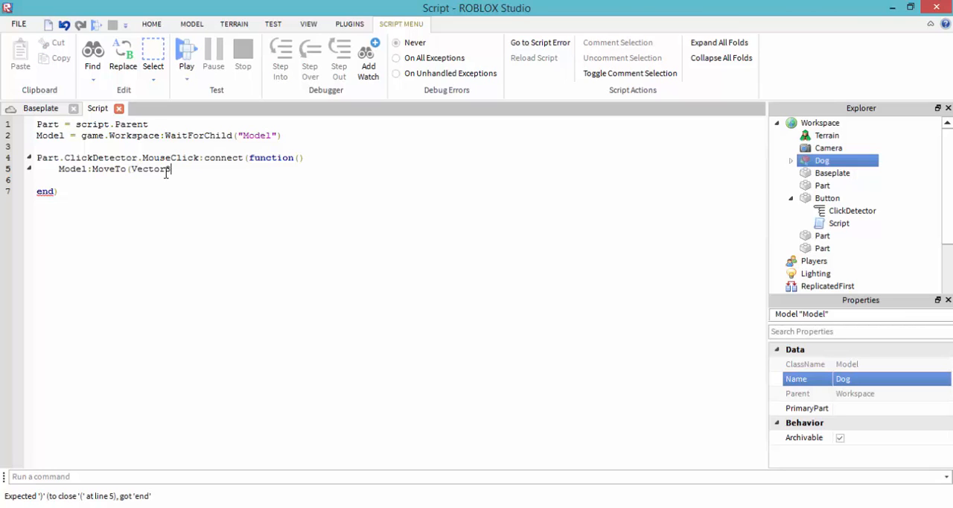
type(".new()")
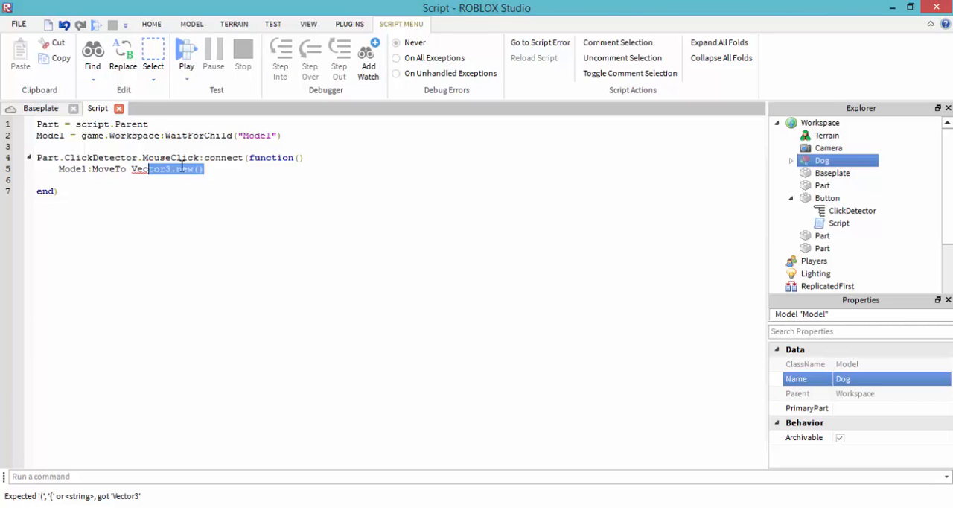
left_click(222, 176)
type("(")
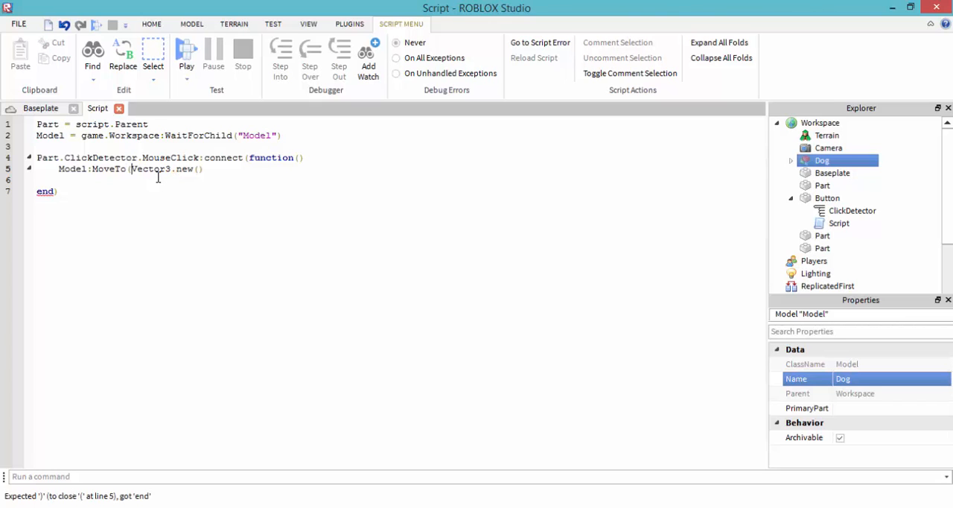
type(")")
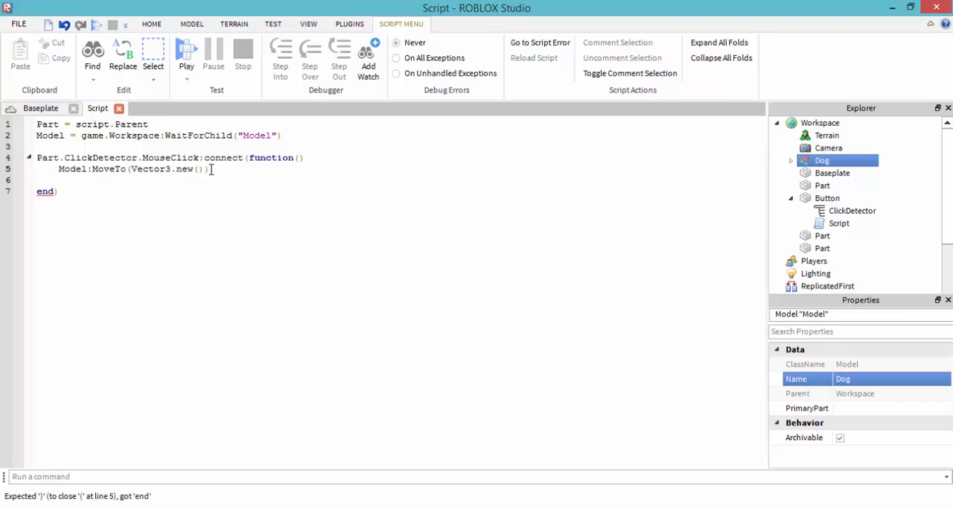
- Fill in the target position so the call reads Model:MoveTo(Vector3.new(1,1,1))
double_click(141, 170)
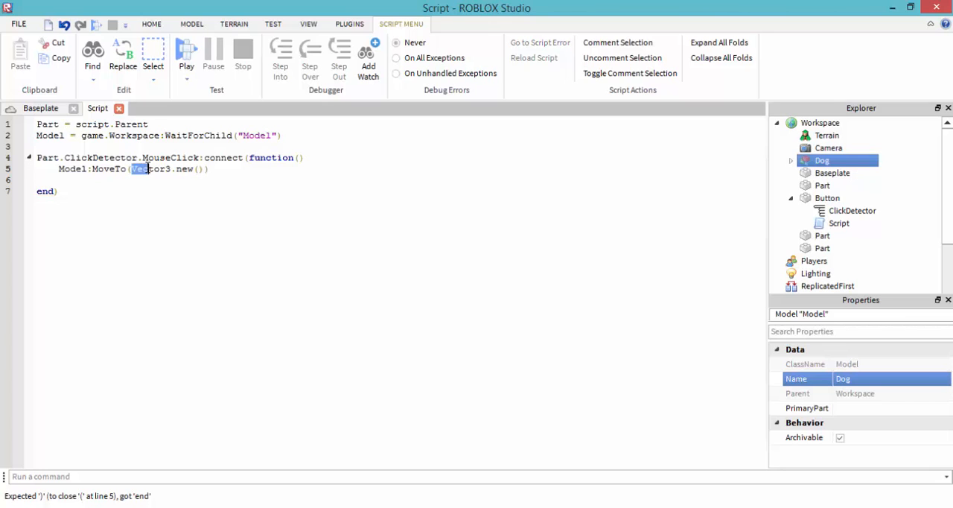
left_click_drag(132, 168, 201, 169)
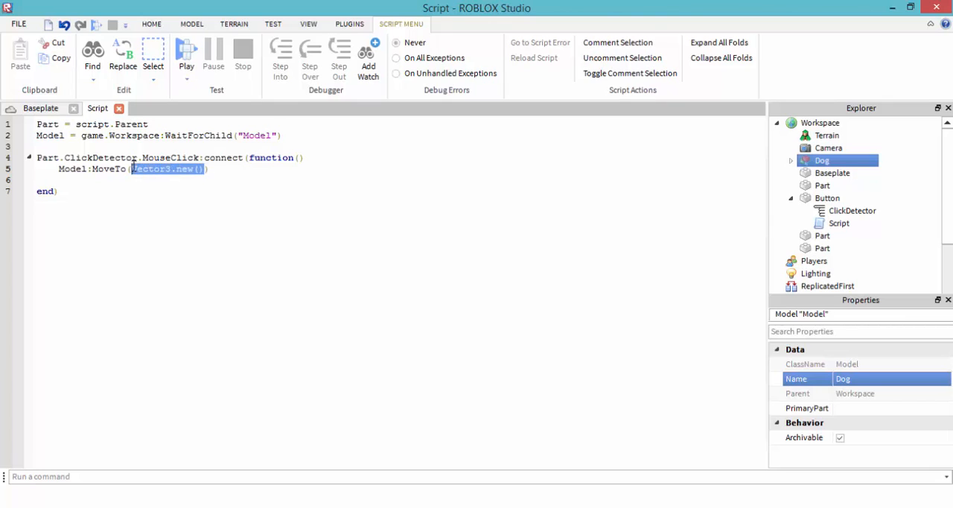
left_click(252, 190)
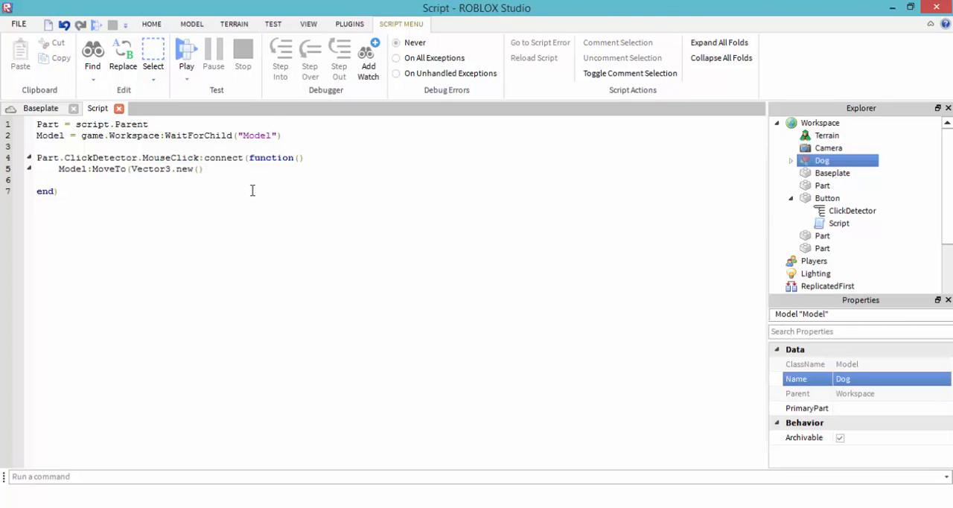
type("1,1,1")
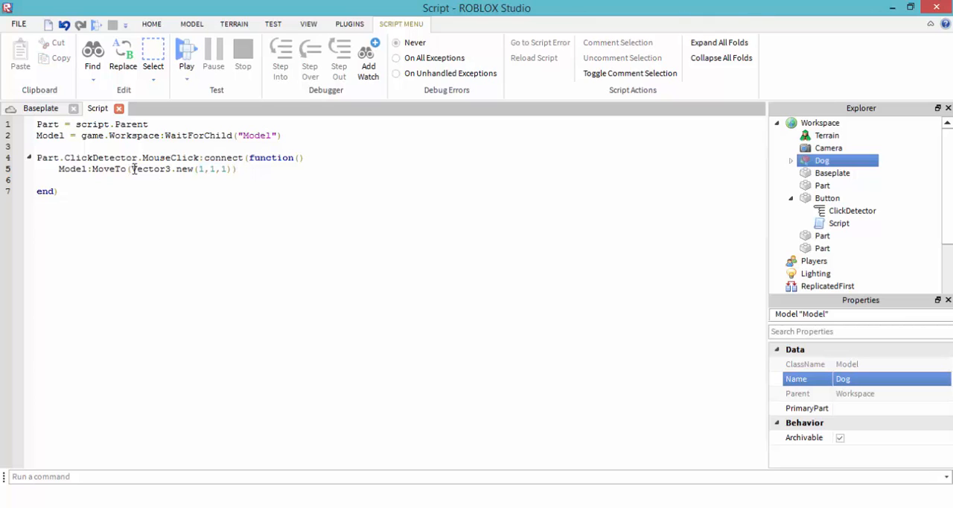
left_click_drag(131, 170, 236, 170)
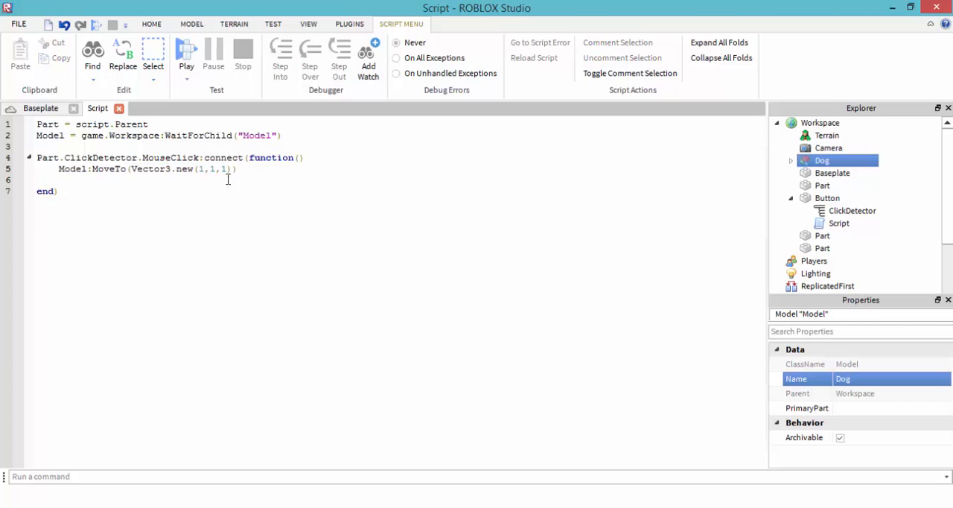
mouse_move(223, 209)
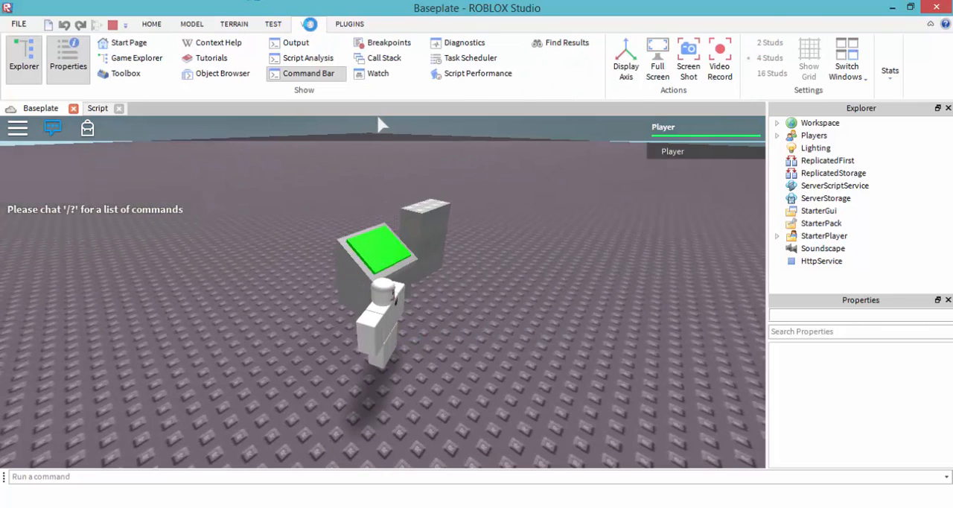
- Show the Output log, run a playtest from the Home tab, then stop it
left_click(295, 42)
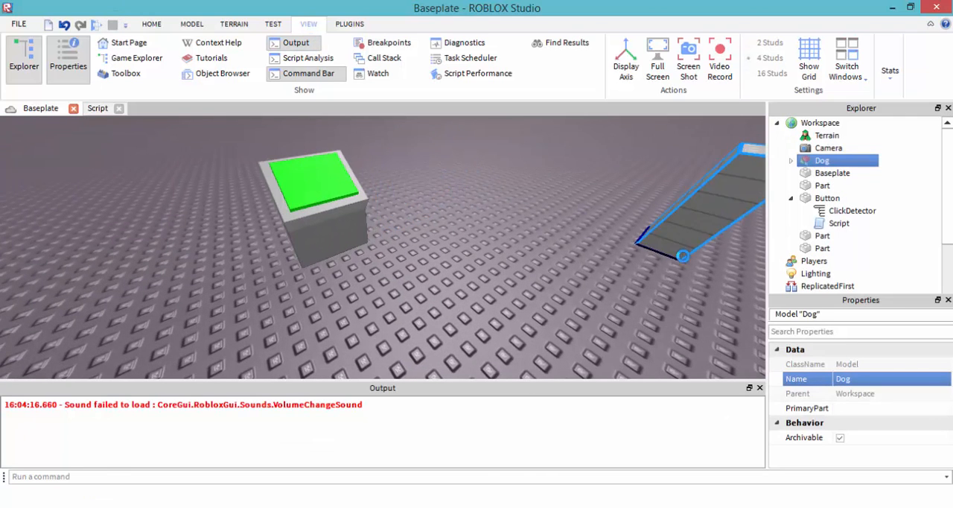
left_click(152, 23)
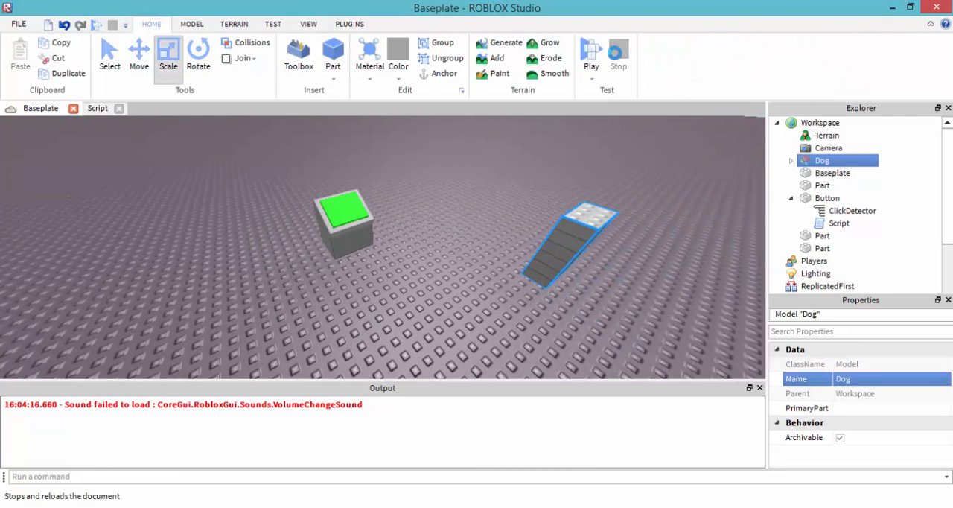
left_click(590, 52)
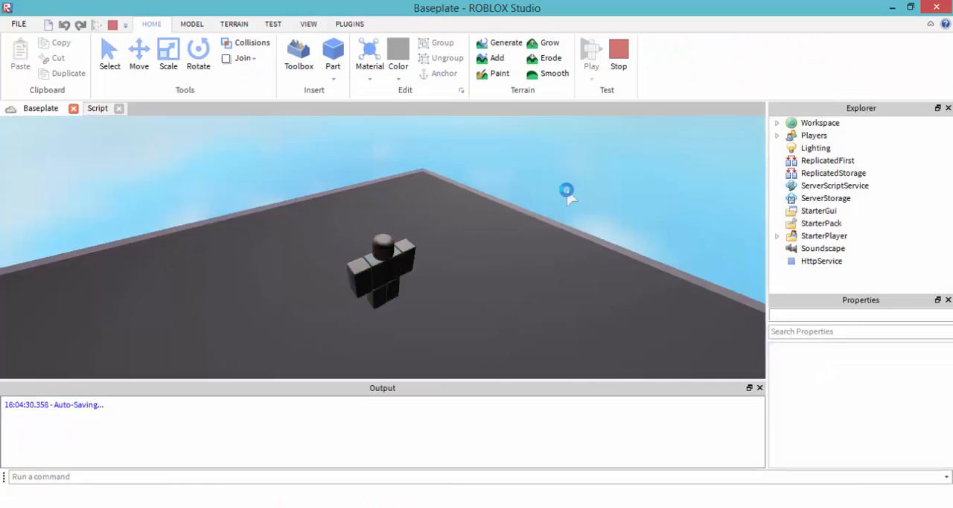
left_click(590, 52)
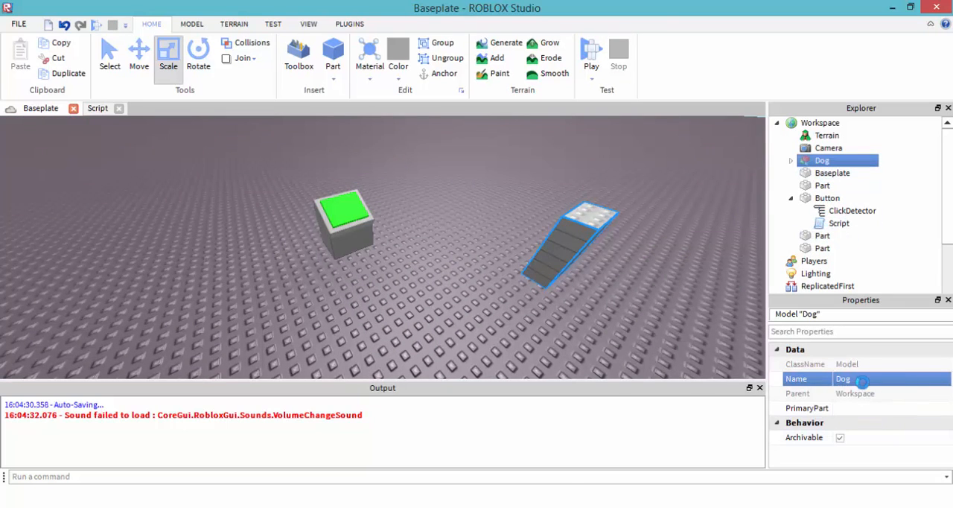
- Rename the Dog model back to Model and start a fresh playtest
type("Model")
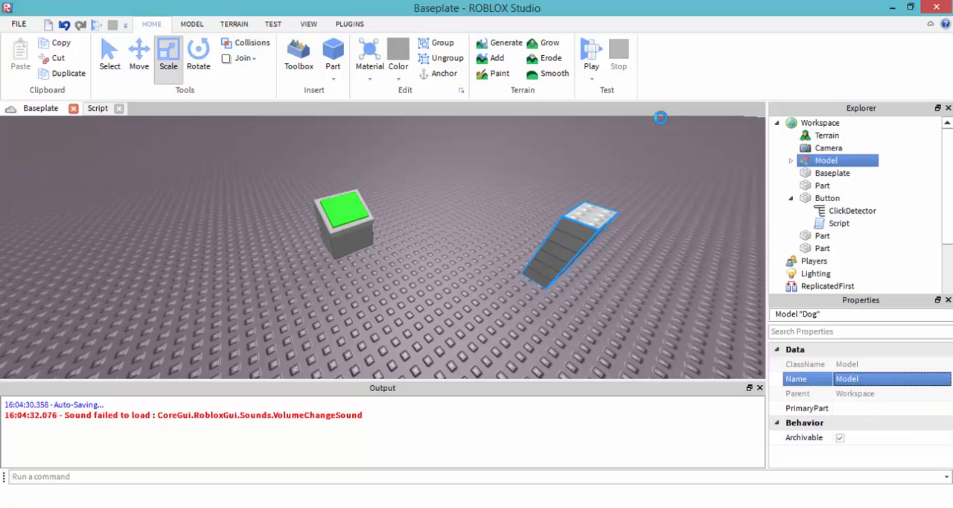
left_click(592, 53)
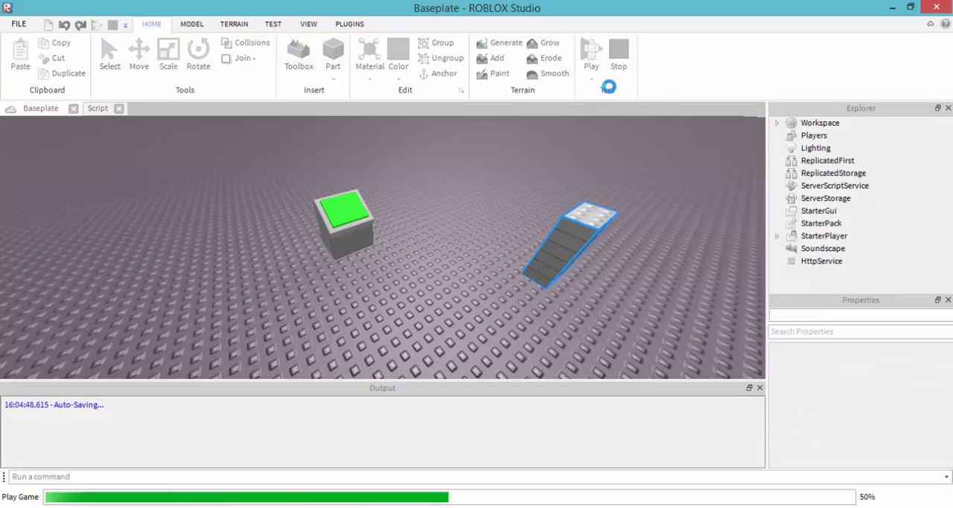
left_click(590, 52)
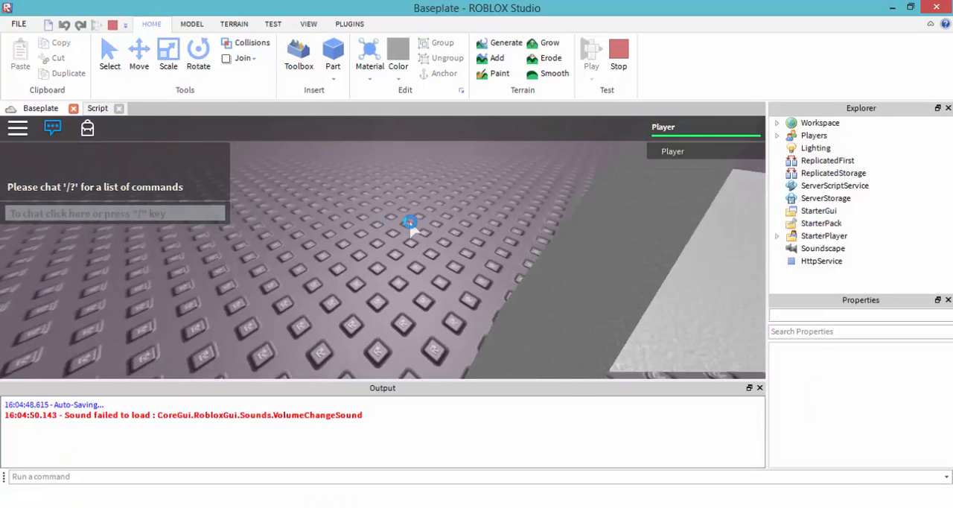